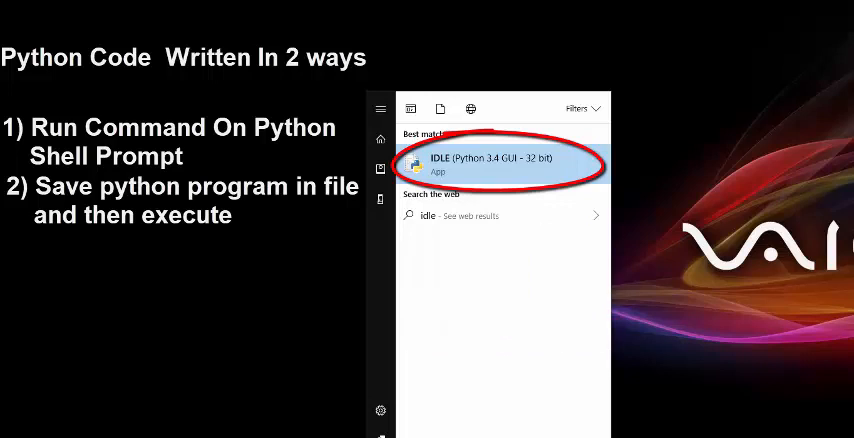
# Launch the IDLE shell and assign name='aparna' at the prompt.
pyautogui.click(498, 164)
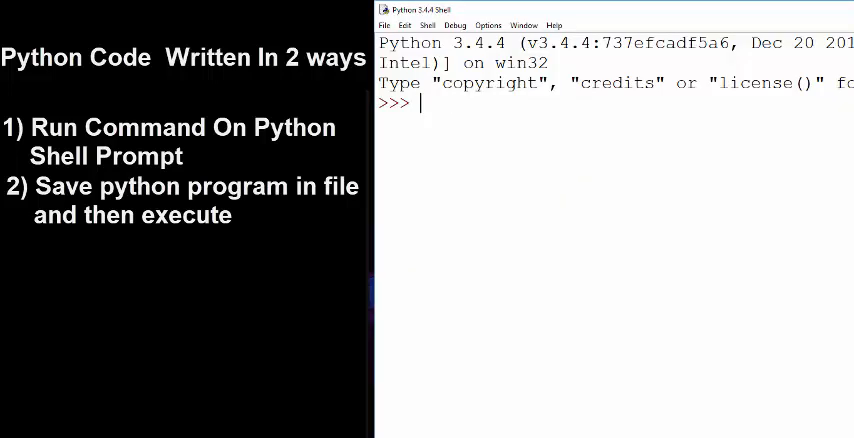
pyautogui.write('name=')
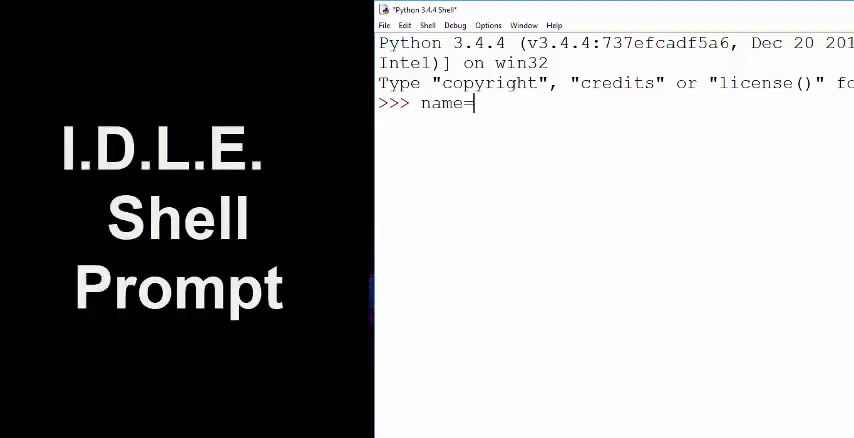
pyautogui.write("'aparna'")
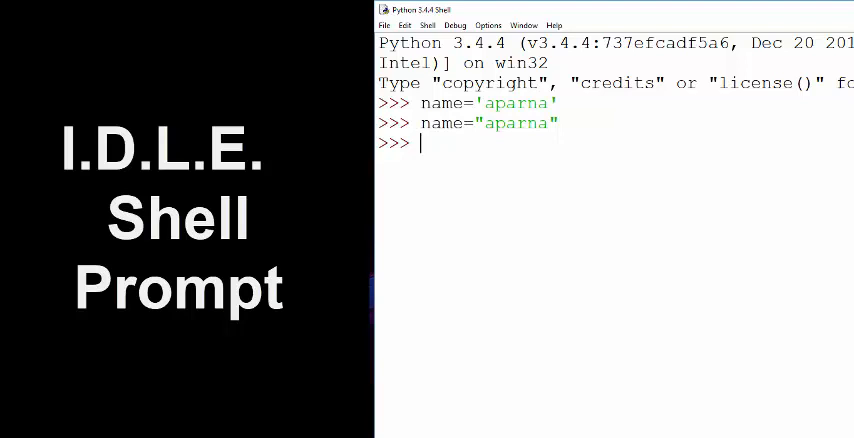
# Assign x=10 and y=10.5 at the shell prompt.
pyautogui.write('x=10')
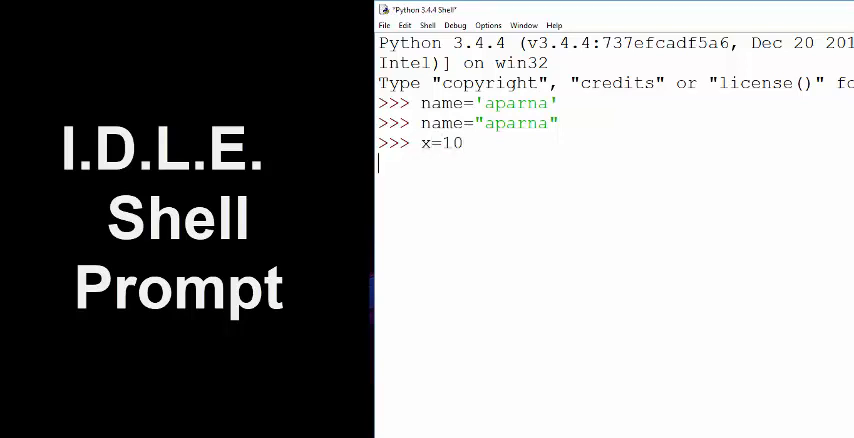
pyautogui.write('y=10')
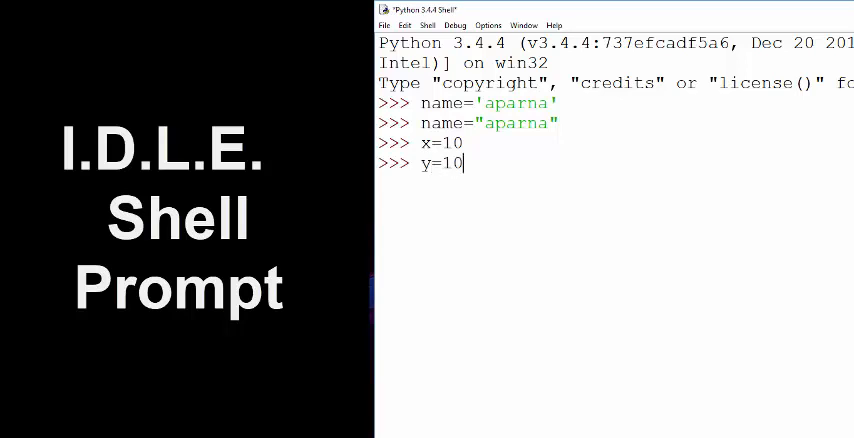
pyautogui.write('.5')
pyautogui.write('print(name')
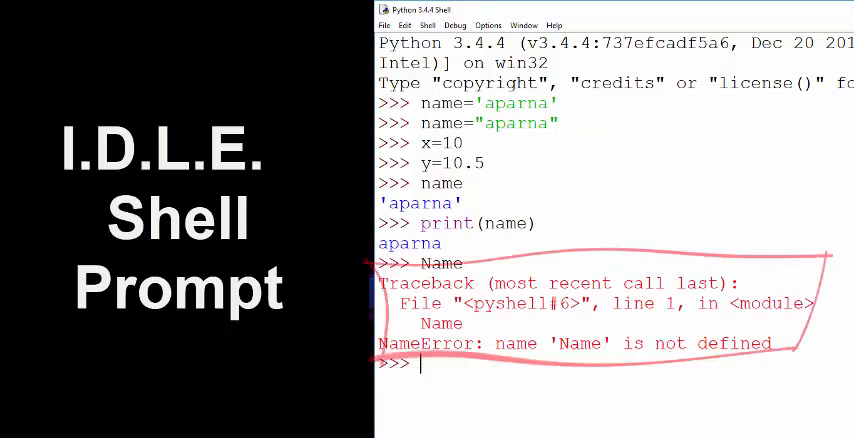
# Evaluate type(name) and type(x), returning class str and class int.
pyautogui.write('type')
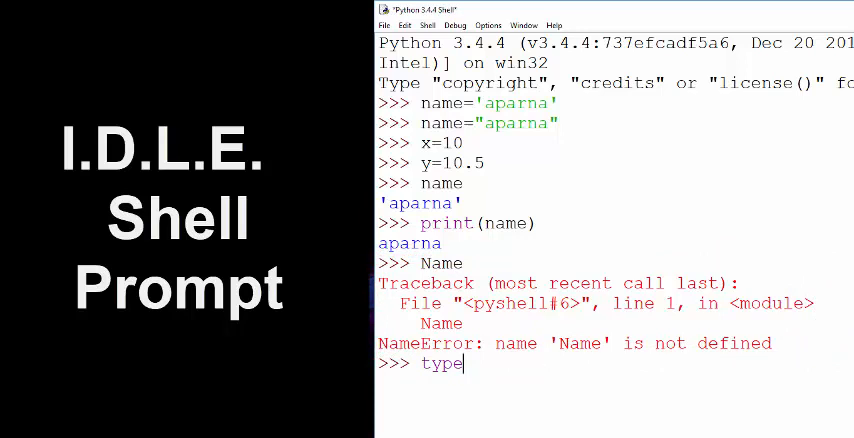
pyautogui.write('(name')
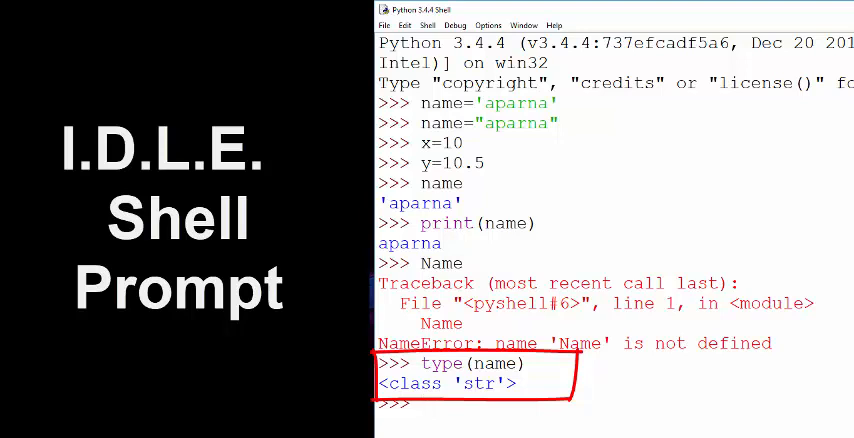
pyautogui.write('type(x')
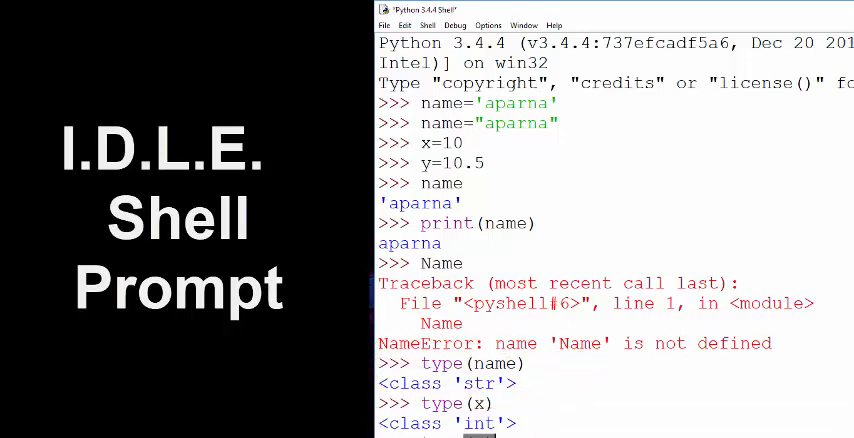
pyautogui.scroll(-3)
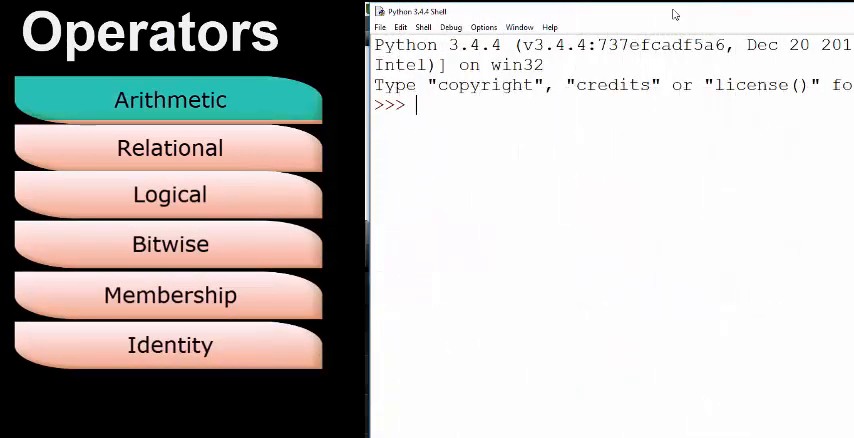
# Set x=10 and y=3, then evaluate x+y (13) and x*y (30).
pyautogui.write('x=10')
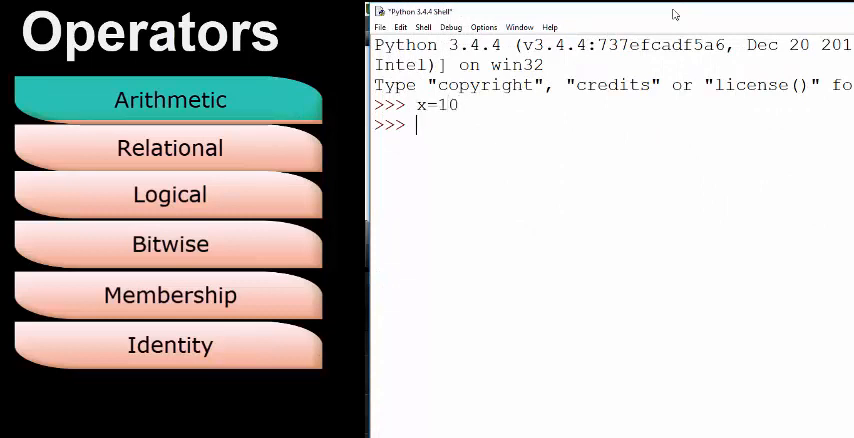
pyautogui.write('y=3')
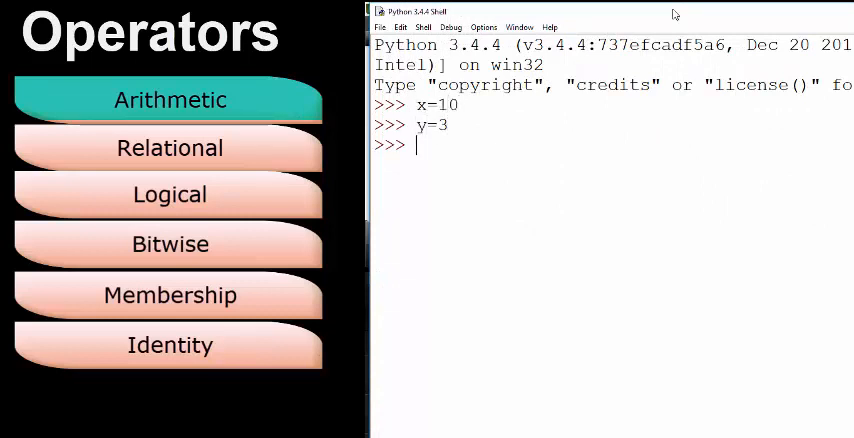
pyautogui.write('x+y')
pyautogui.write('x-y')
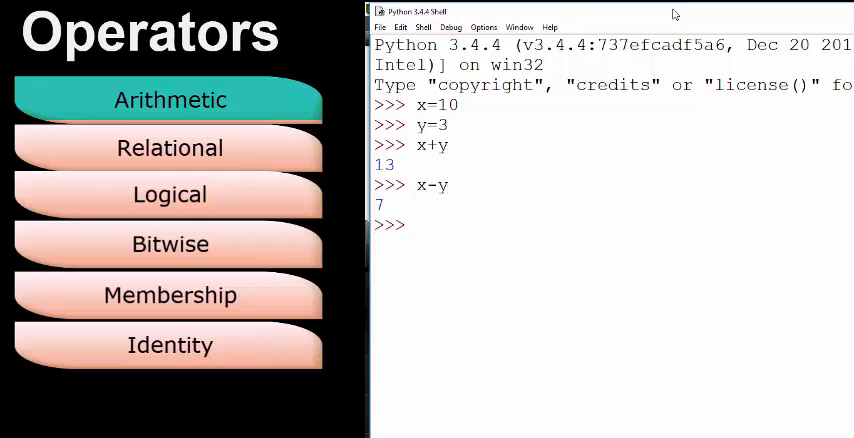
pyautogui.write('x*y')
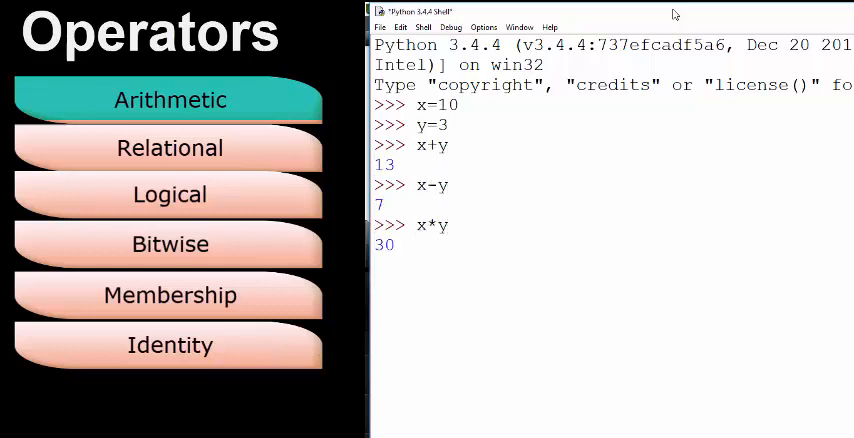
pyautogui.press('enter')
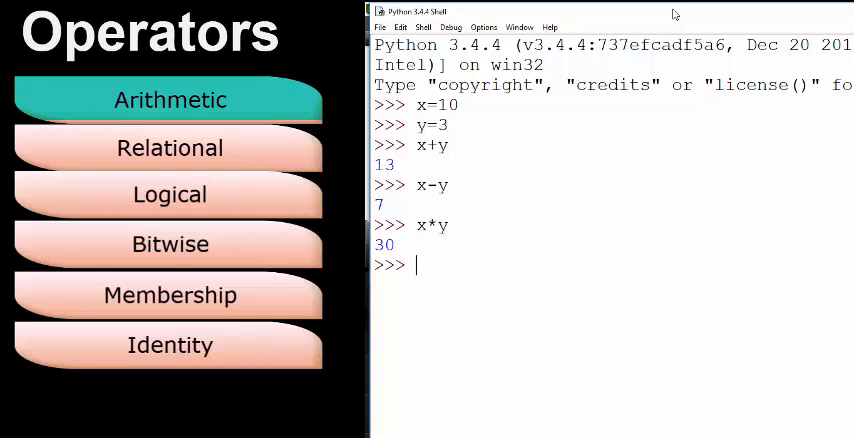
# Evaluate x/y (3.333…) and the floor division 11.5//2 (5.0).
pyautogui.write('x/y')
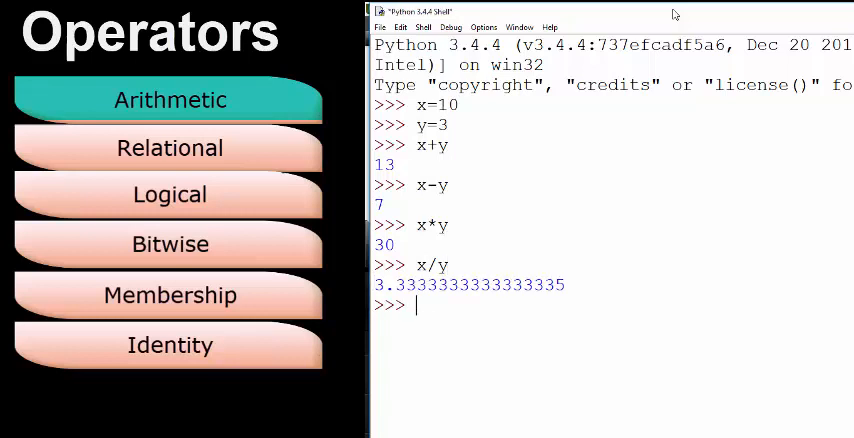
pyautogui.write('11.')
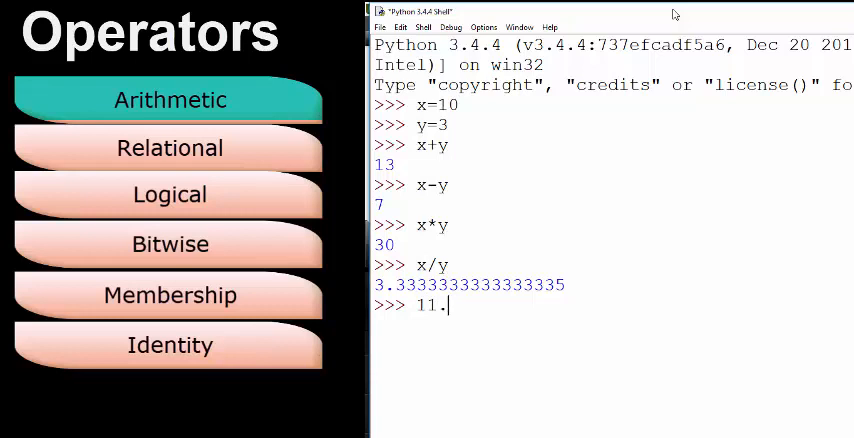
pyautogui.write('5')
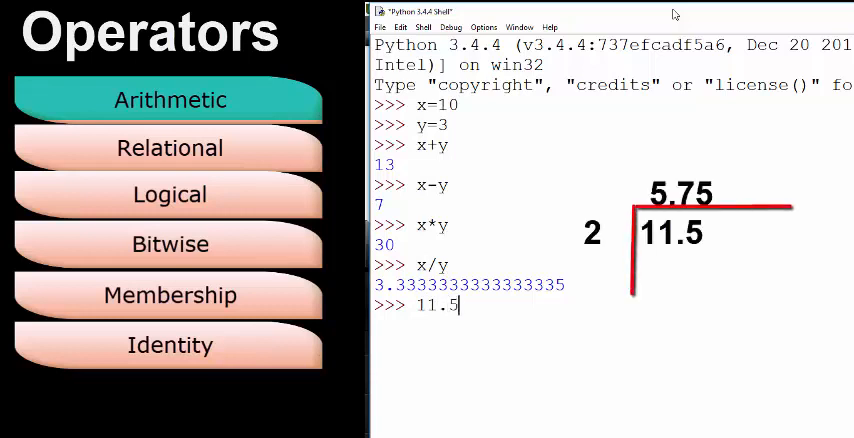
pyautogui.write('//2')
pyautogui.write('round(11.5')
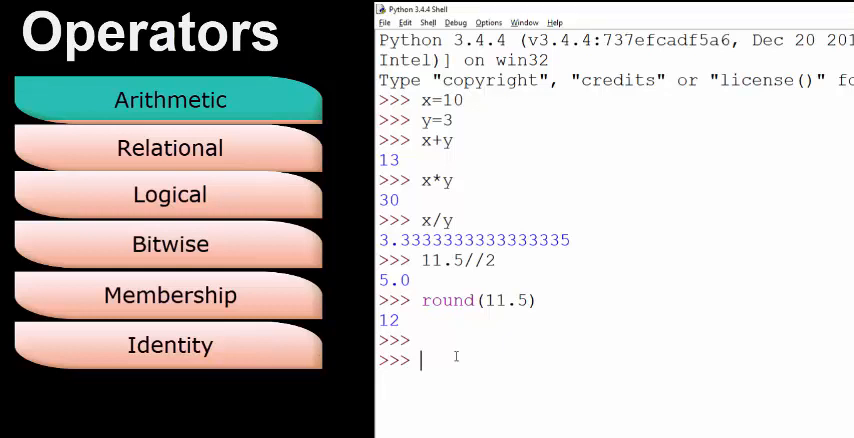
# Evaluate the remainder x%y (1) and the power x**y.
pyautogui.write('x')
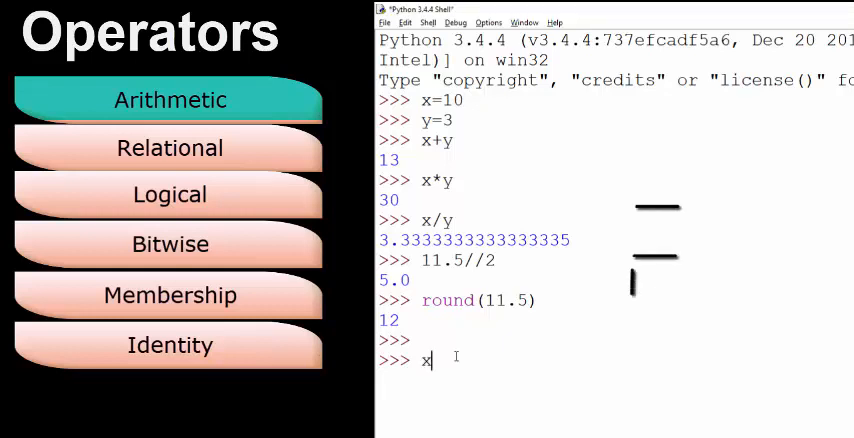
pyautogui.write('%')
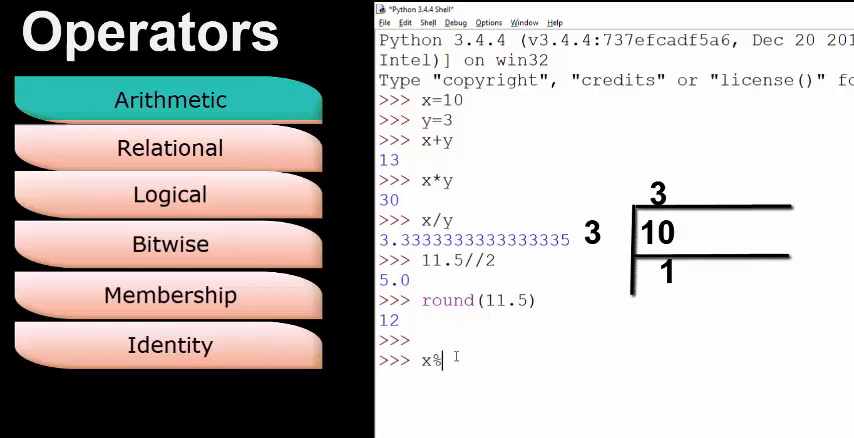
pyautogui.write('y')
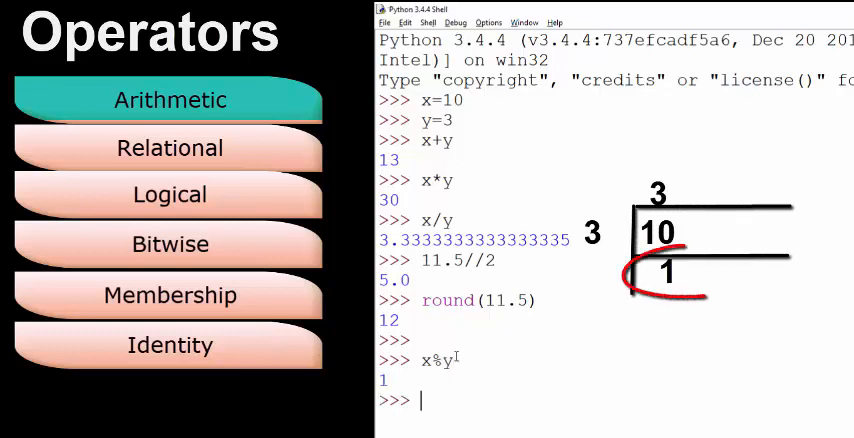
pyautogui.write('x')
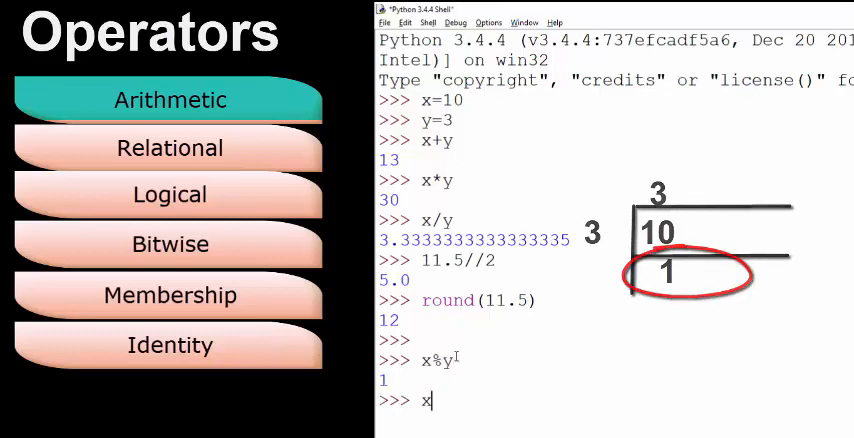
pyautogui.write('**y')
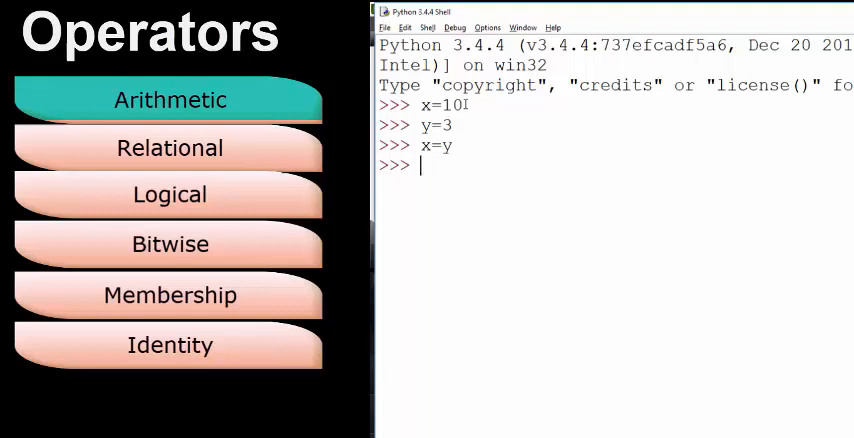
# Compare x and y with ==, !=, >, >= and <= to see each True/False result.
pyautogui.write('x==y')
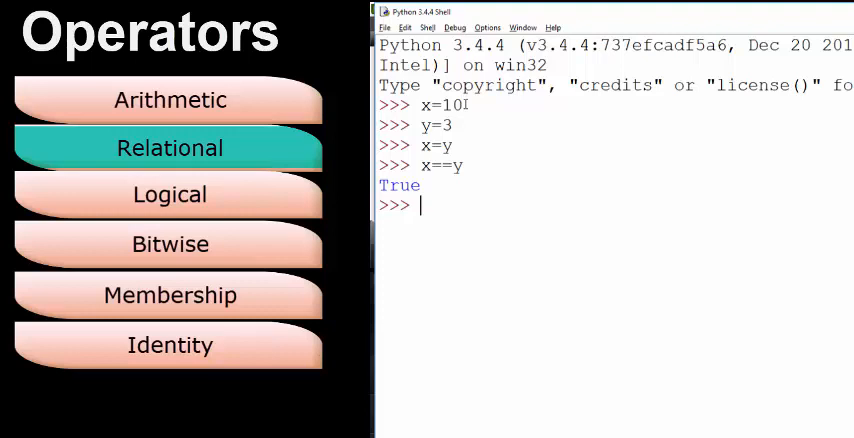
pyautogui.write('x!=y')
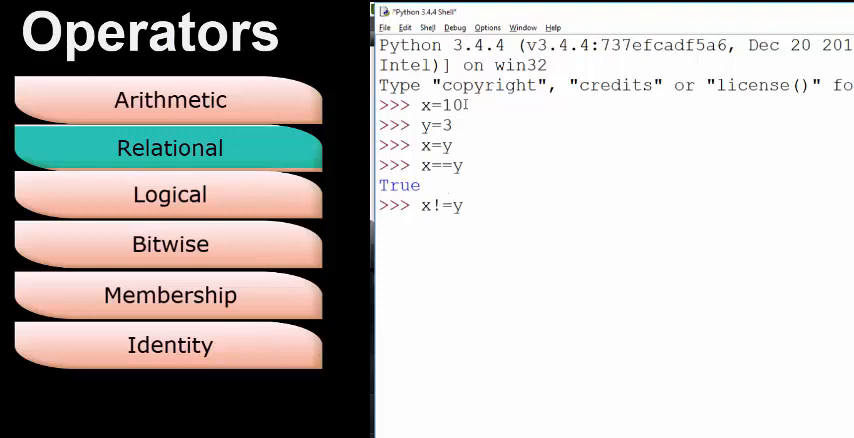
pyautogui.press('enter')
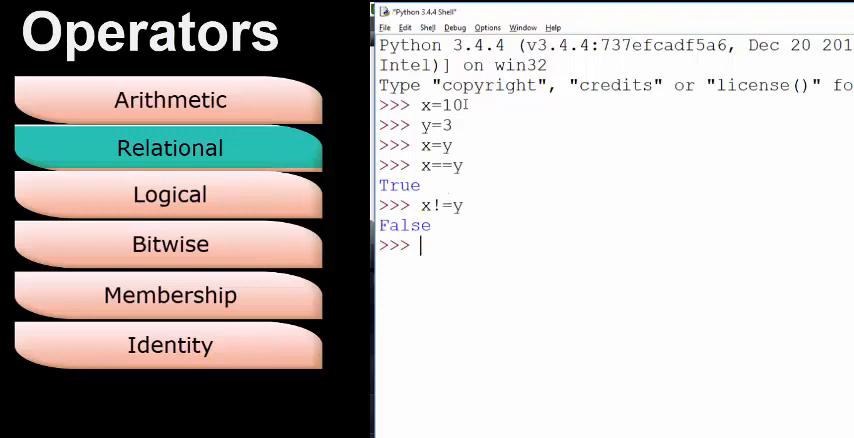
pyautogui.write('x>=')
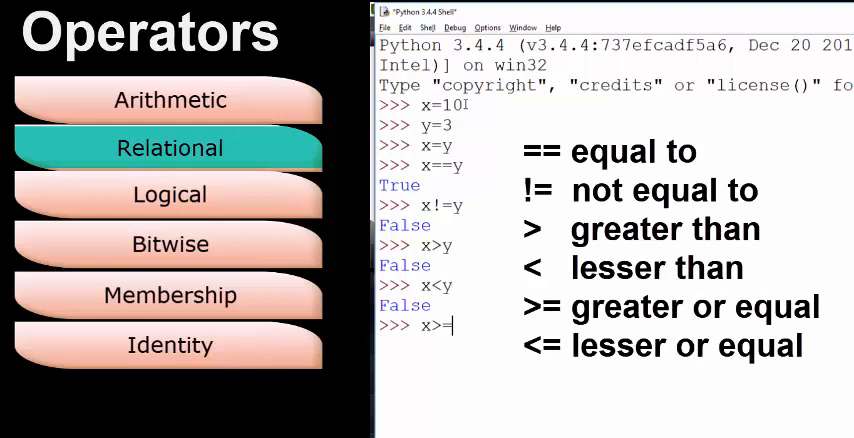
pyautogui.press('Return')
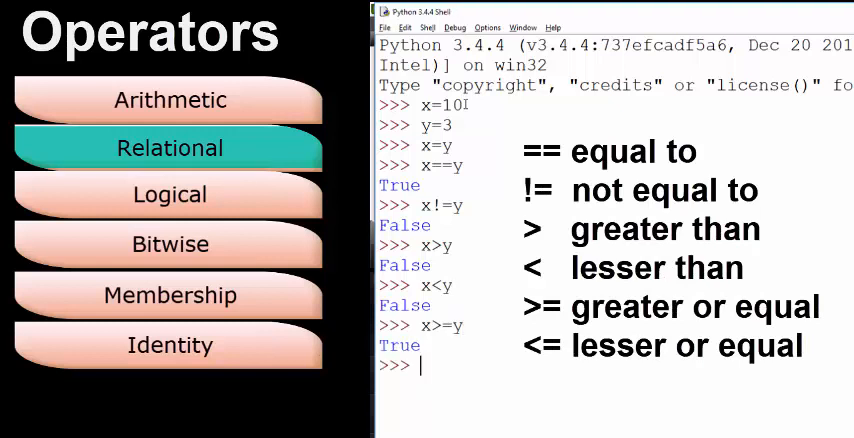
pyautogui.write('x')
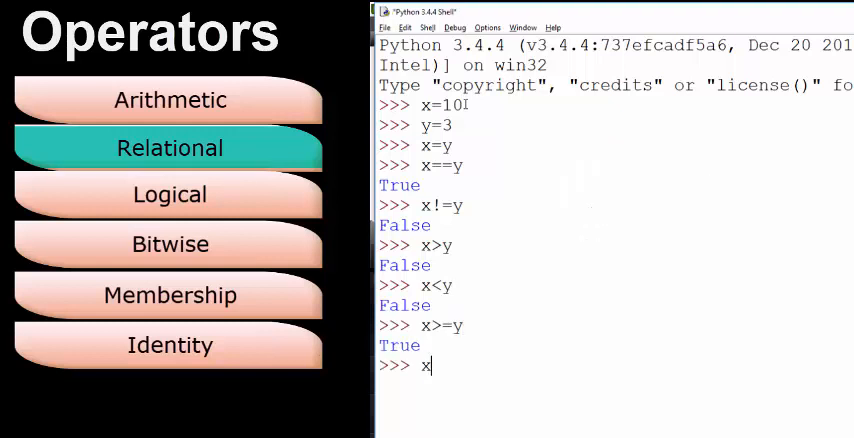
pyautogui.write('<=y')
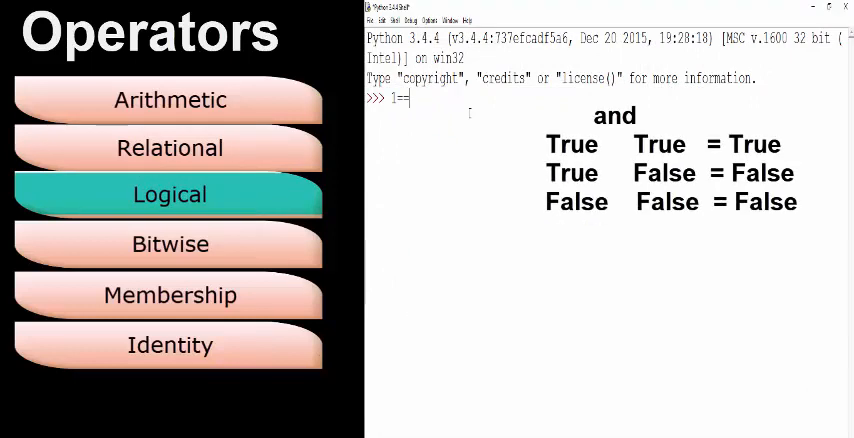
# Evaluate the logical test 1==1 and 5==4, which returns False.
pyautogui.write('1')
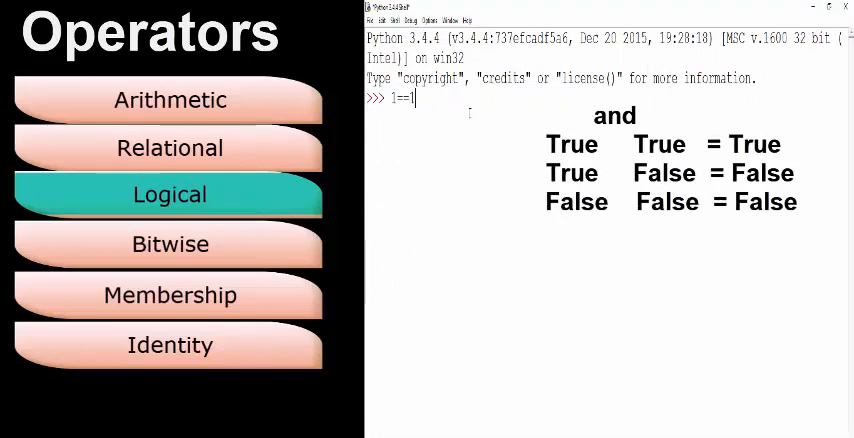
pyautogui.write('and')
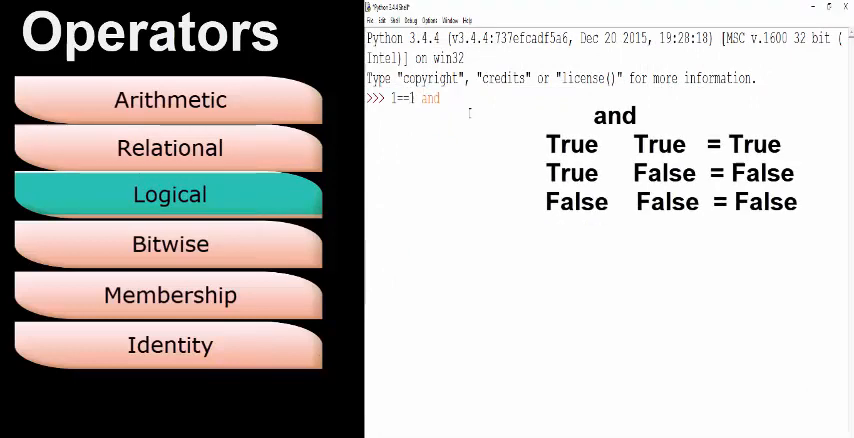
pyautogui.write('5')
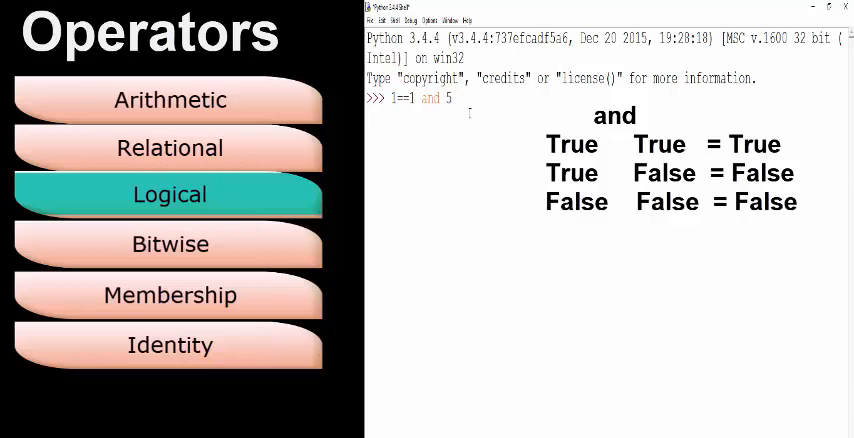
pyautogui.write('=4')
pyautogui.write('1')
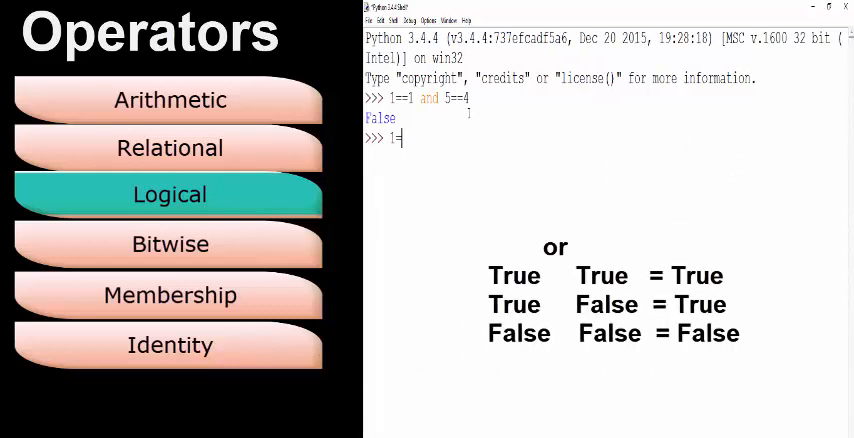
# Evaluate 1==1 or 5==4 (True) and 1==0 and 5==4 (False).
pyautogui.write('=1 or 5==4')
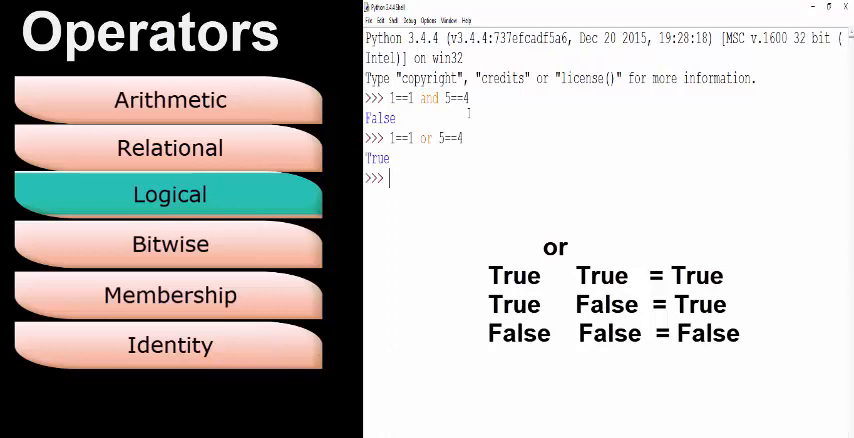
pyautogui.write('1==0 a')
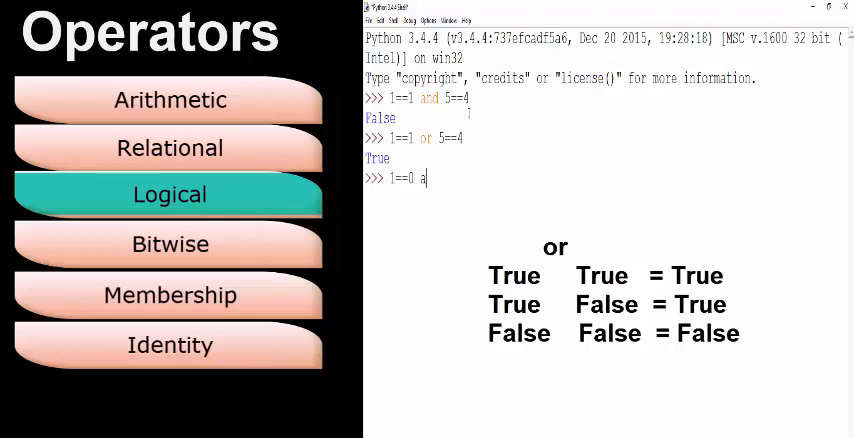
pyautogui.write('nd 5==4')
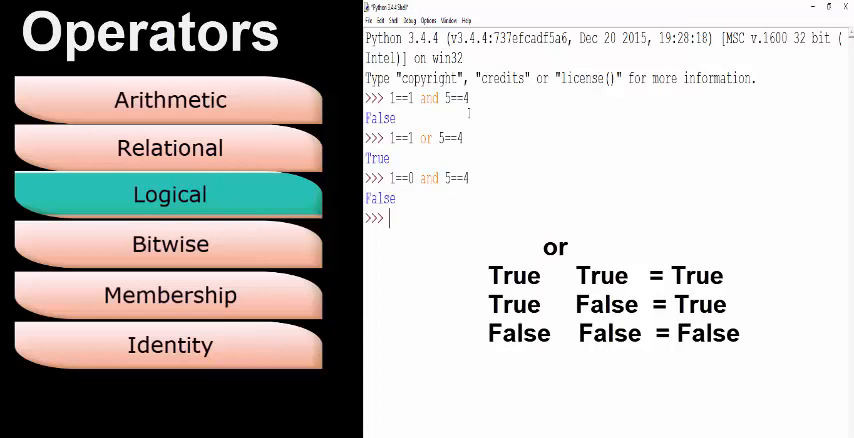
# Erase stray characters and evaluate 1==1 or 5==5, which returns True.
pyautogui.write('1==1')
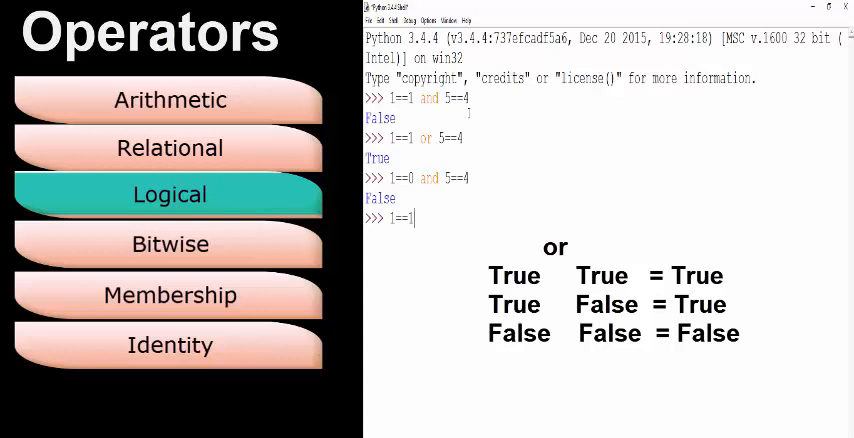
pyautogui.write('pr')
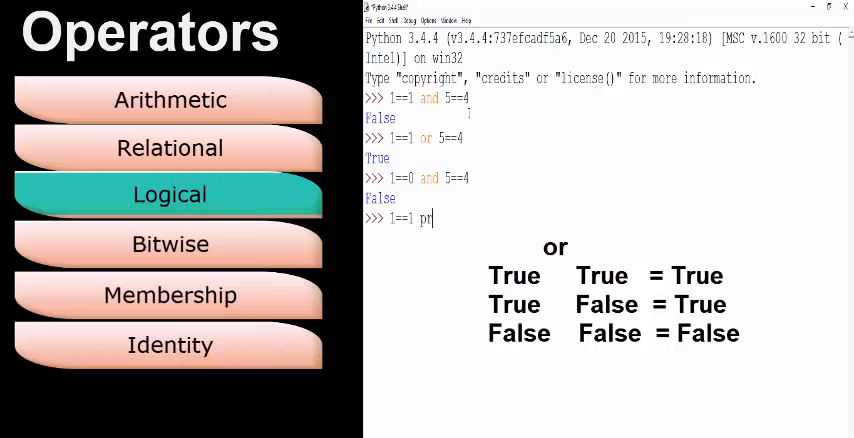
pyautogui.press('BackSpace')
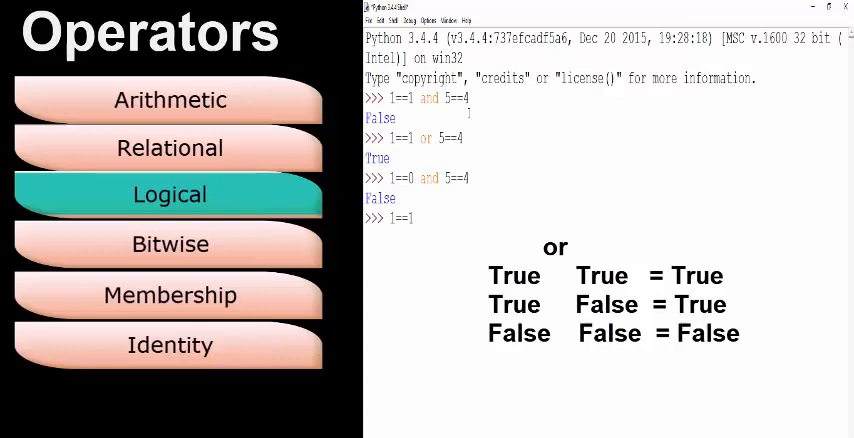
pyautogui.write('1==1 or 5')
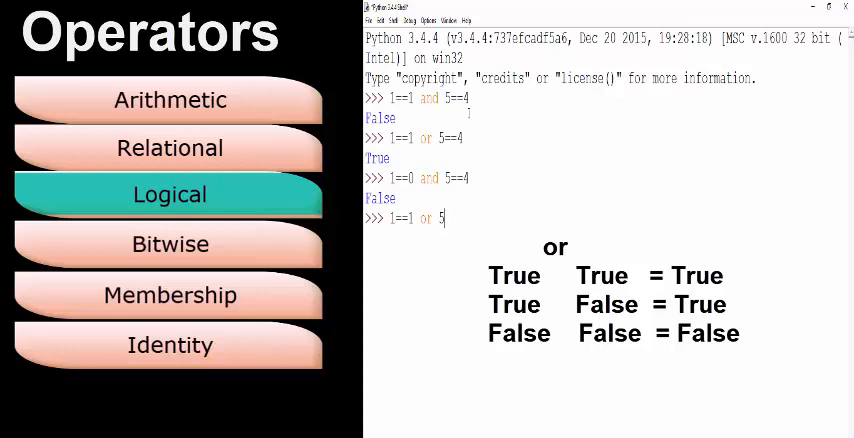
pyautogui.write('=5')
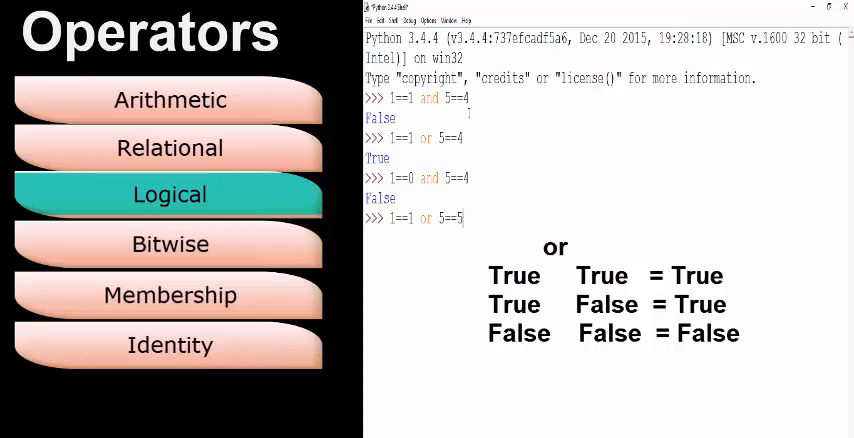
pyautogui.click(170, 244)
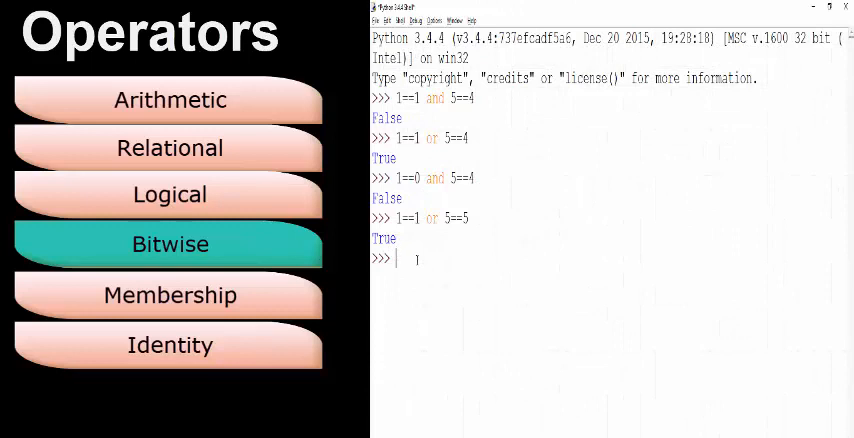
# Set x=10 and y=3 and compute the bitwise AND x & y, giving 2.
pyautogui.write('x=10')
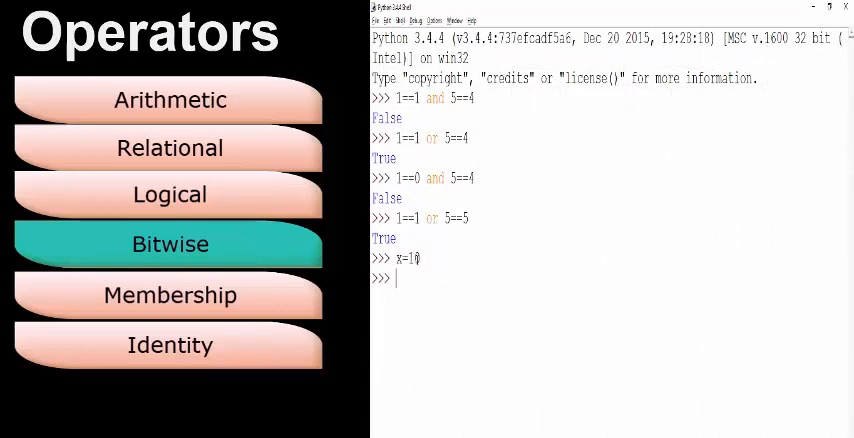
pyautogui.write('y=3')
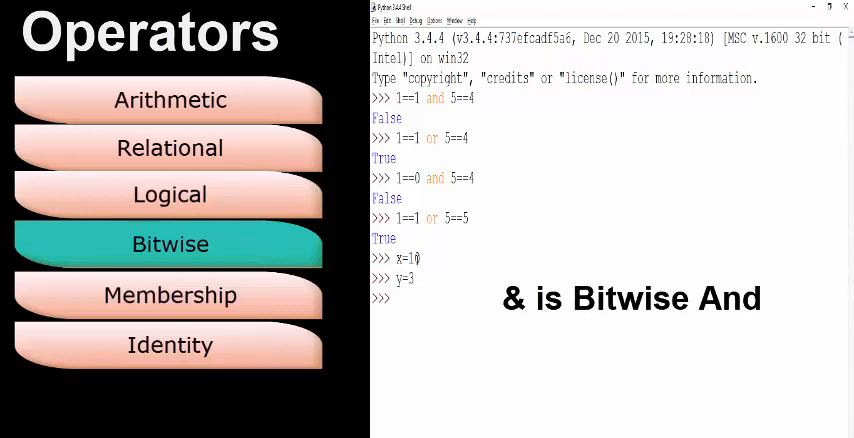
pyautogui.write('x')
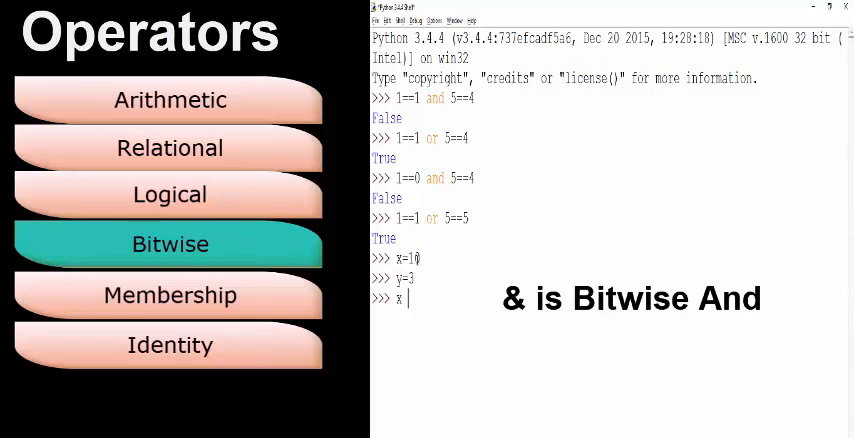
pyautogui.write('& y')
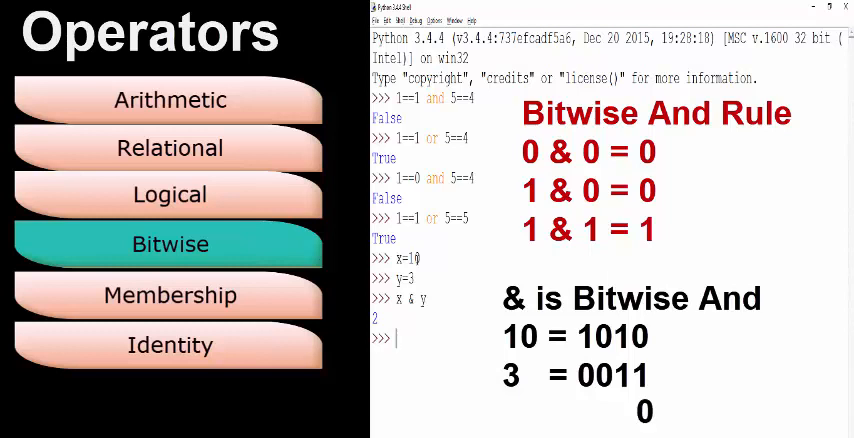
pyautogui.write('x | y')
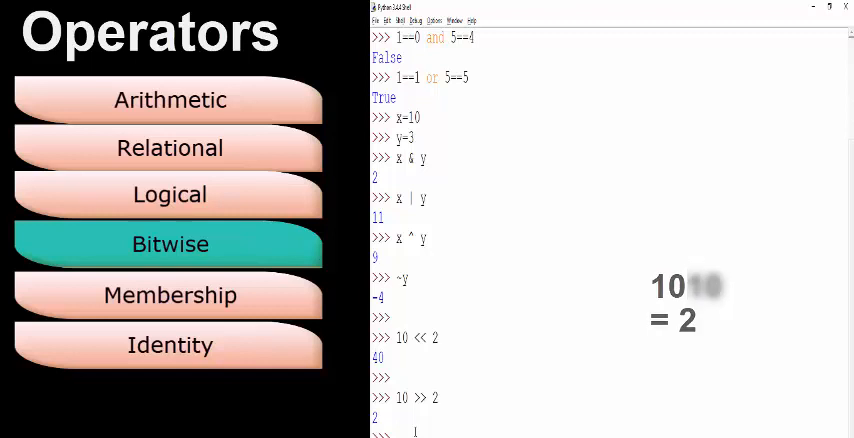
# Run membership checks text in name and name in 'samrat', both True.
pyautogui.click(170, 294)
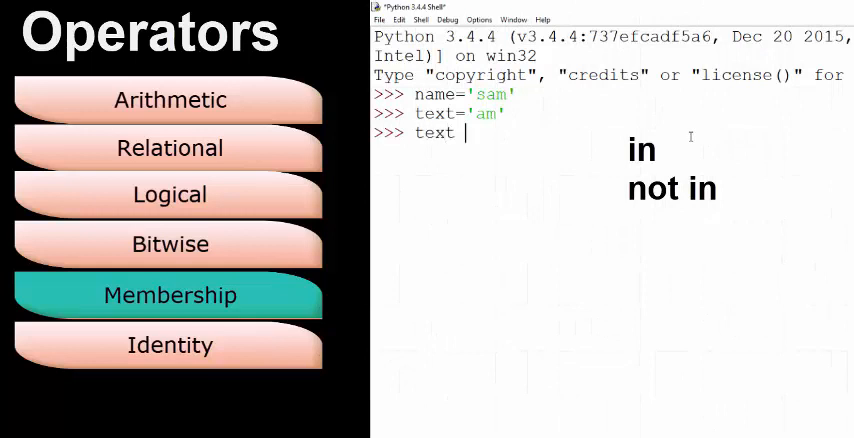
pyautogui.write('in name')
pyautogui.write('name not in')
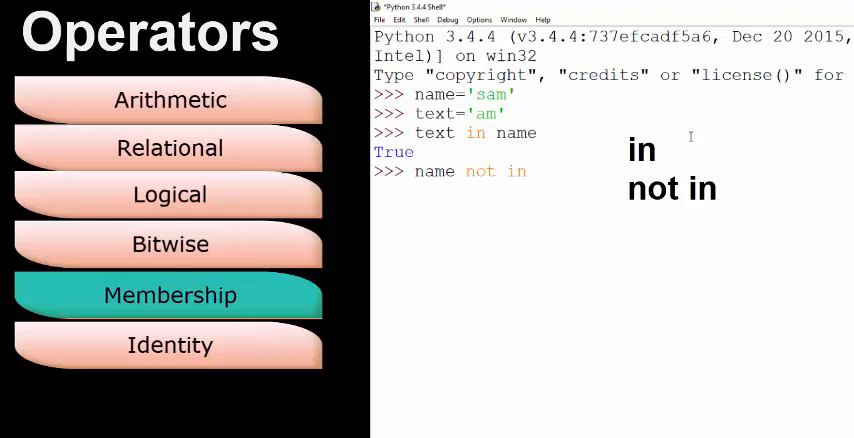
pyautogui.write('text')
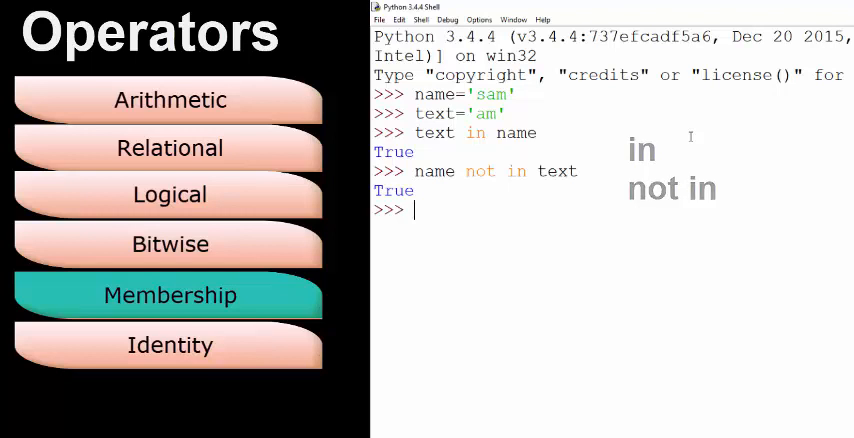
pyautogui.write('name in')
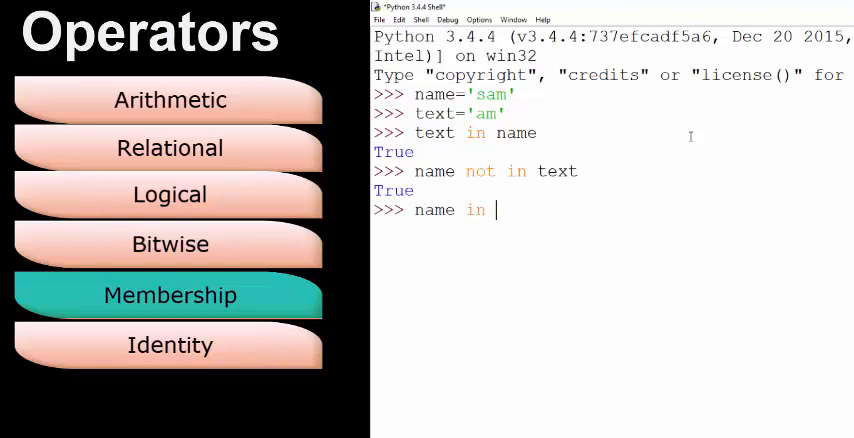
pyautogui.write("'sam")
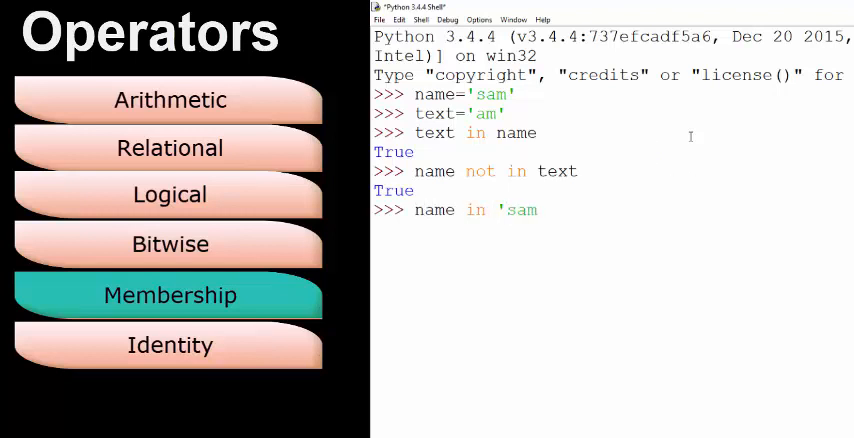
pyautogui.write("rat'")
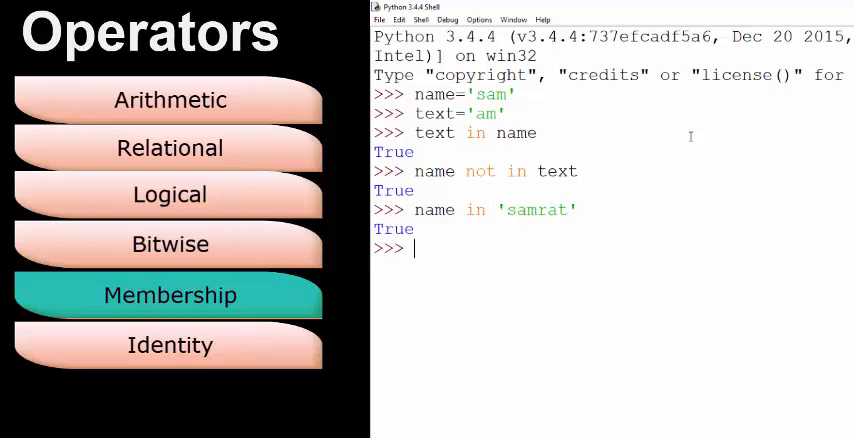
# Define the list a=[1,3,5] and begin assigning b.
pyautogui.write('a')
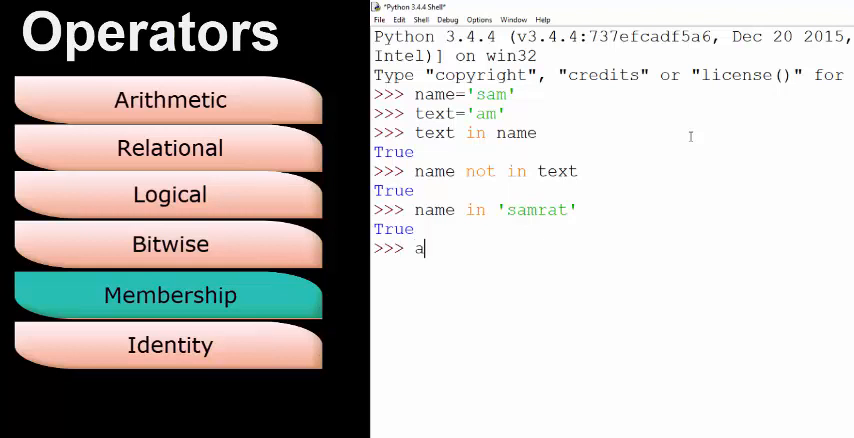
pyautogui.write('=[1')
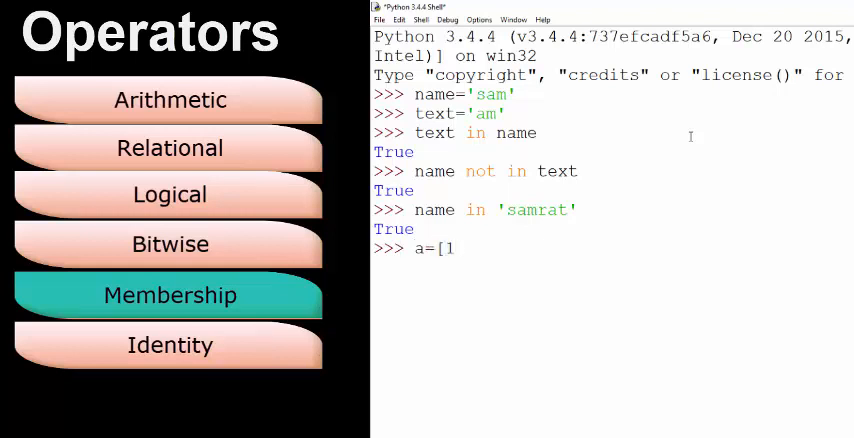
pyautogui.write('1,3,5]')
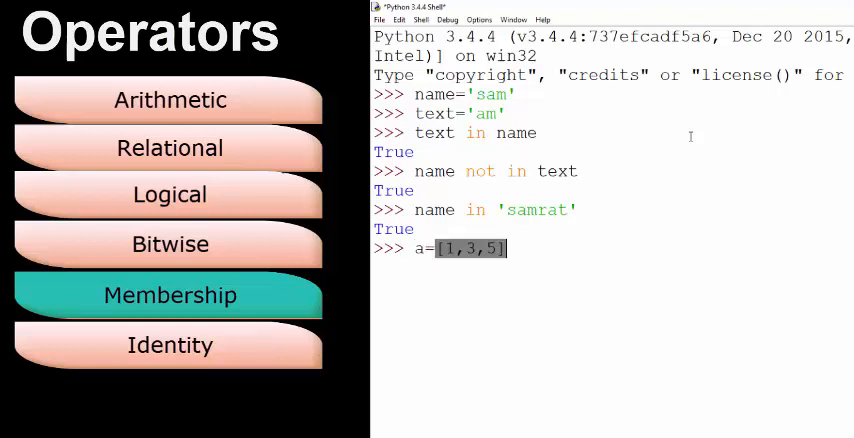
pyautogui.write('b=')
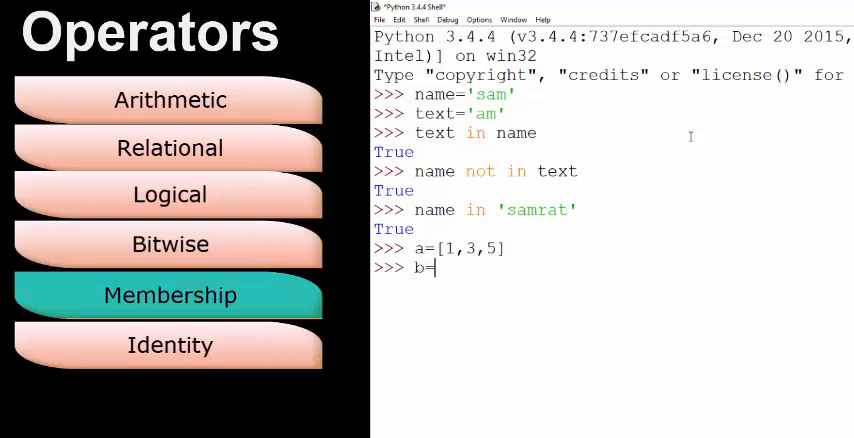
# Define list b = [1,3,5] as an equal-but-separate copy of a.
pyautogui.write('[1,3,5')
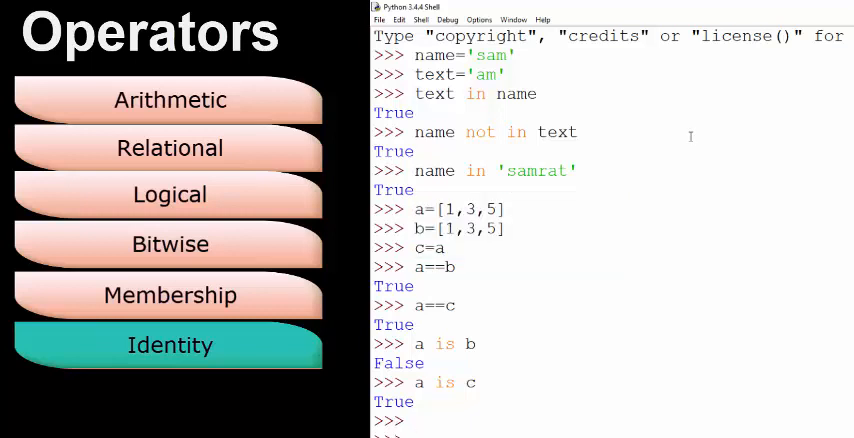
pyautogui.moveTo(730, 428)
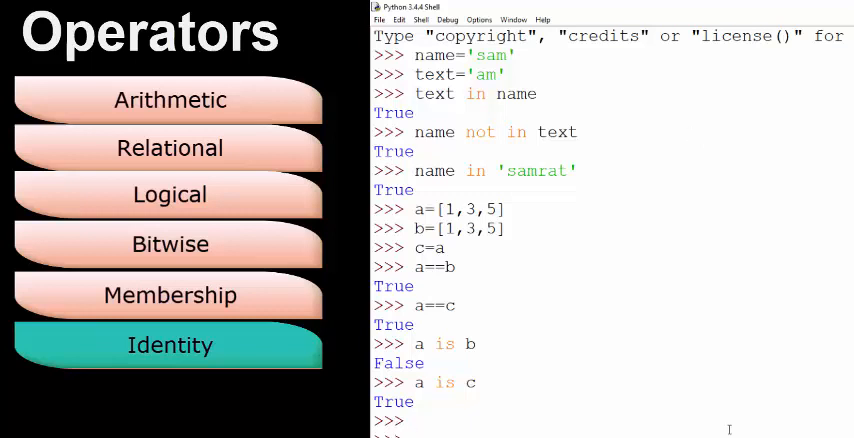
pyautogui.doubleClick(424, 248)
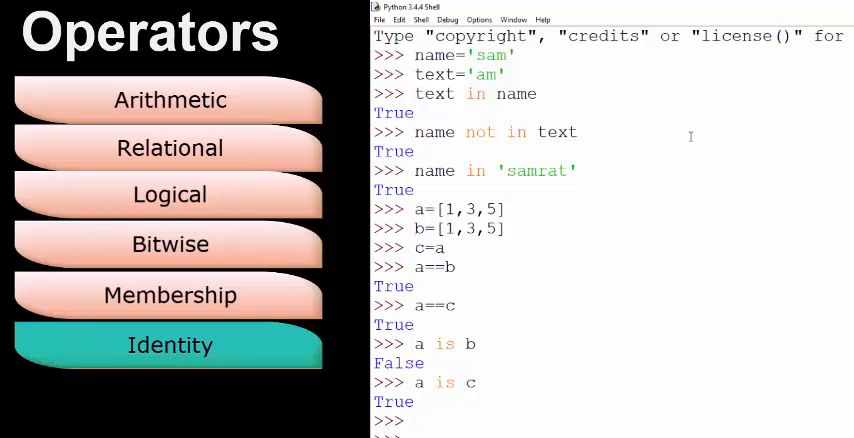
pyautogui.moveTo(728, 428)
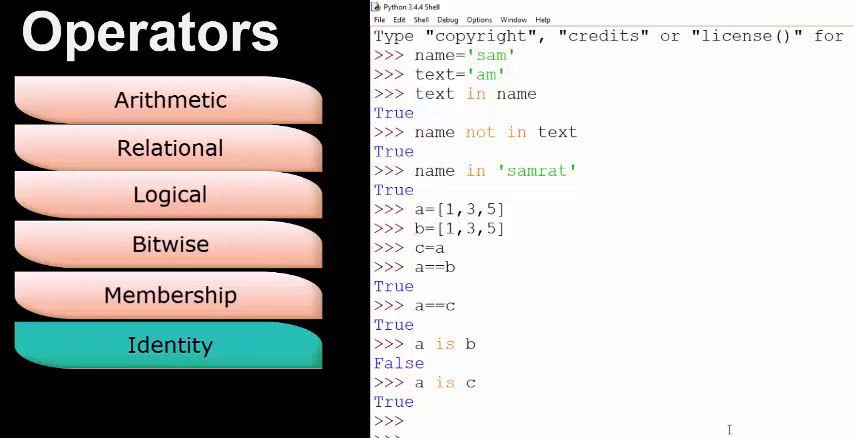
pyautogui.moveTo(690, 136)
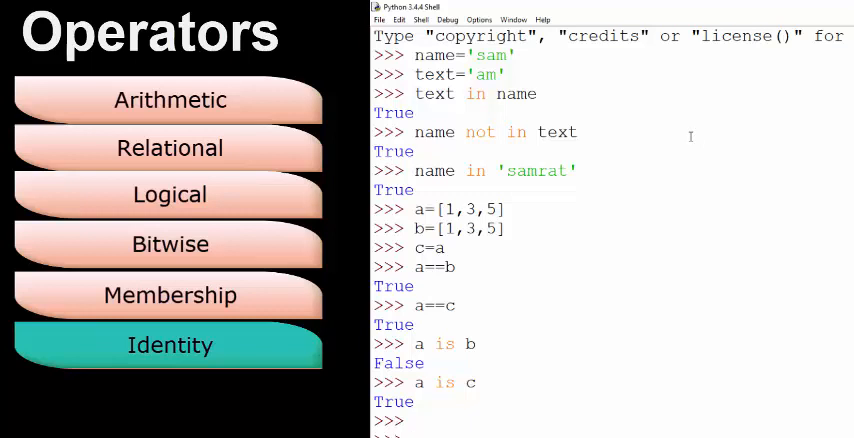
pyautogui.moveTo(730, 428)
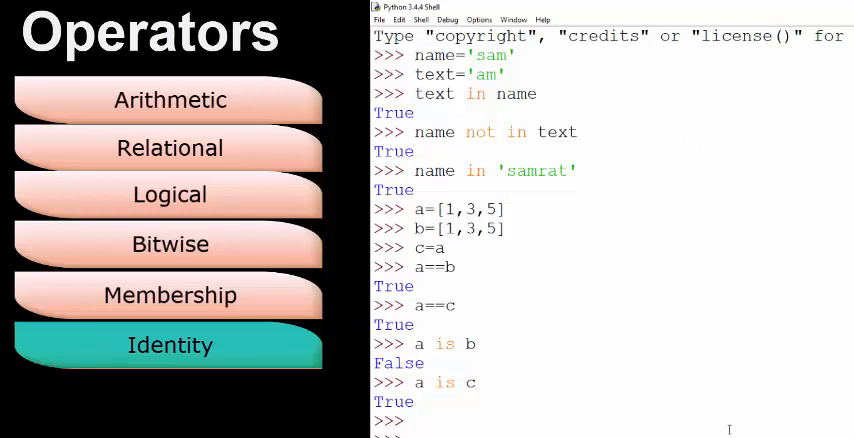
pyautogui.moveTo(690, 136)
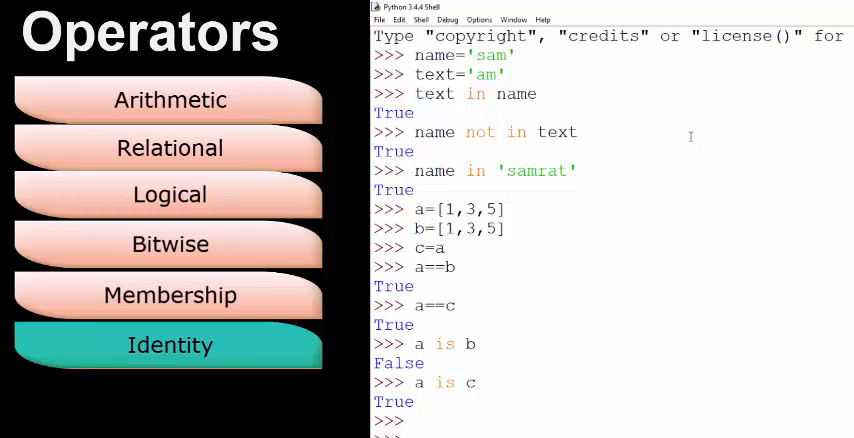
pyautogui.moveTo(372, 268); pyautogui.dragTo(520, 332)
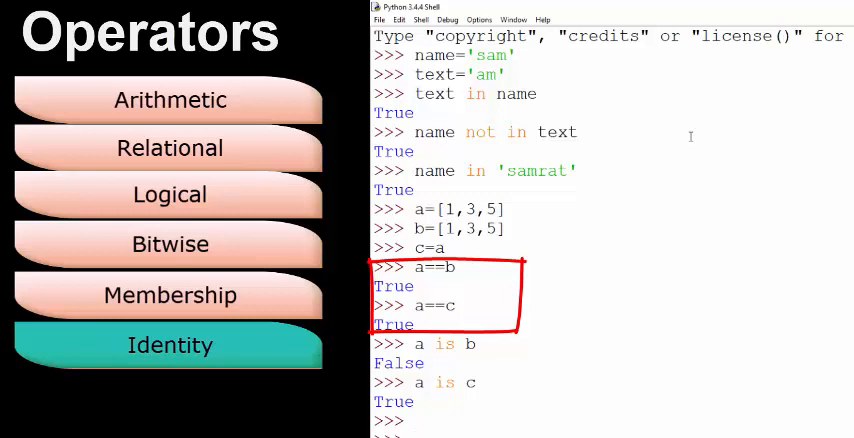
pyautogui.moveTo(732, 428)
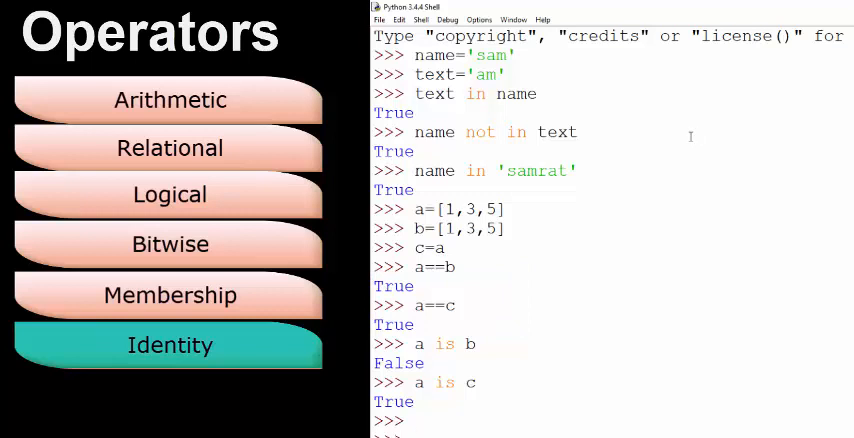
pyautogui.moveTo(728, 428)
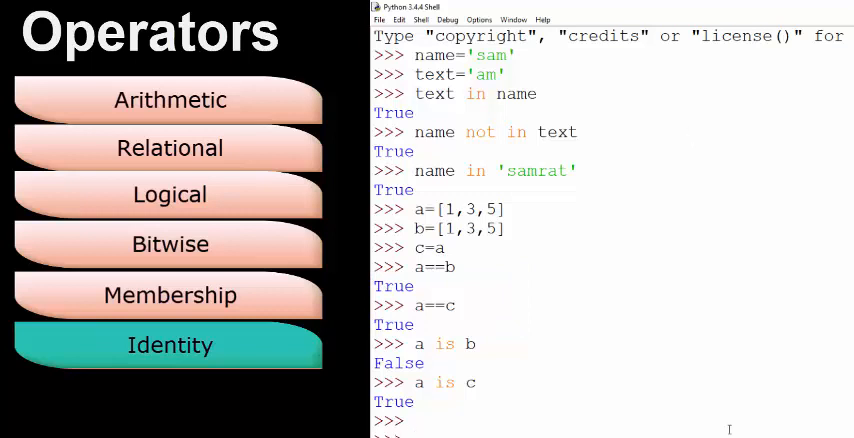
pyautogui.moveTo(690, 136)
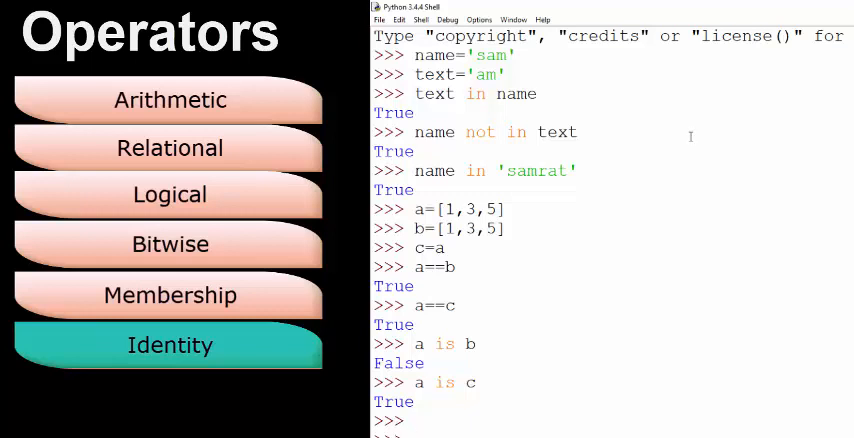
pyautogui.moveTo(376, 330); pyautogui.dragTo(530, 416)
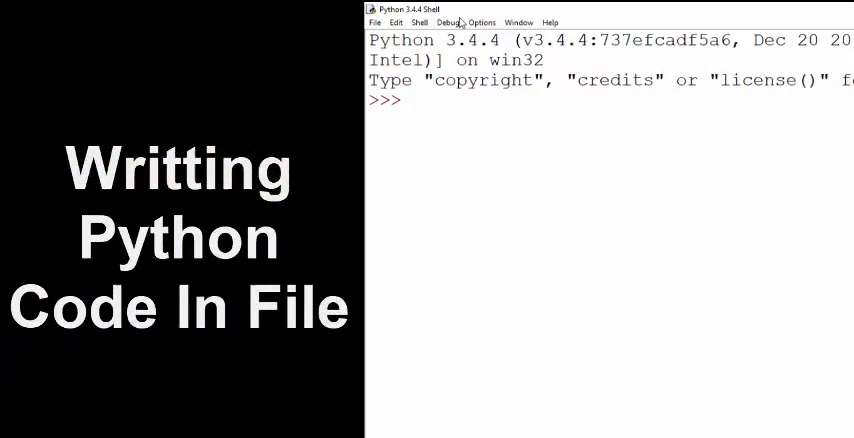
# Start a new blank script that imports math and prints math.sqrt(5).
pyautogui.click(376, 22)
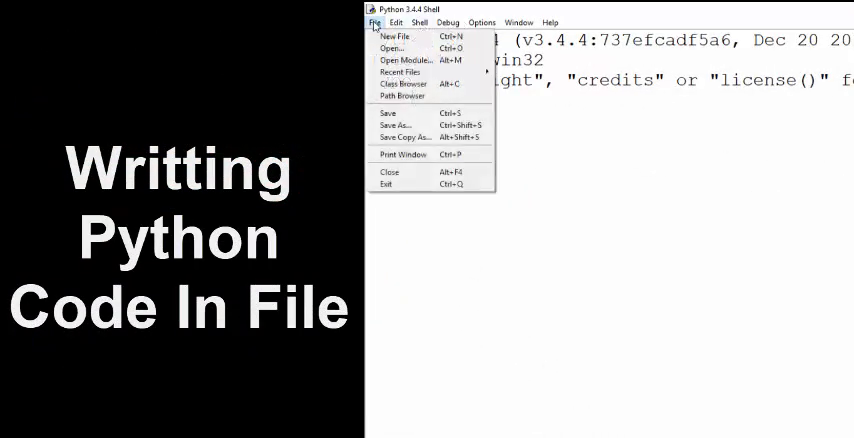
pyautogui.click(392, 36)
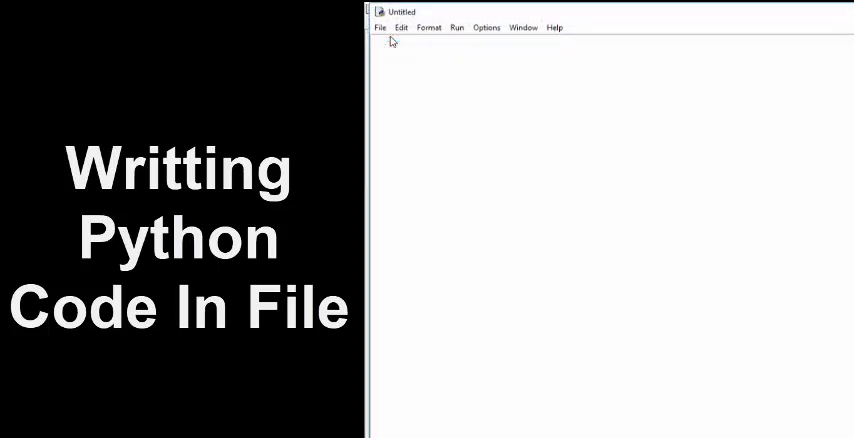
pyautogui.write('import math')
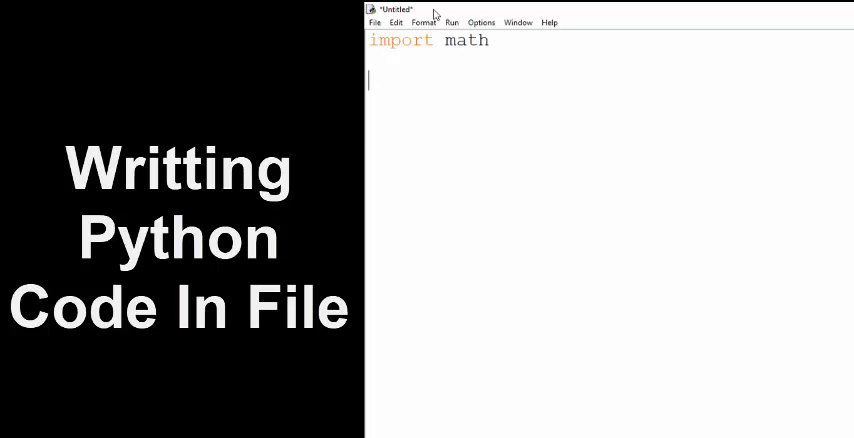
pyautogui.write('print(')
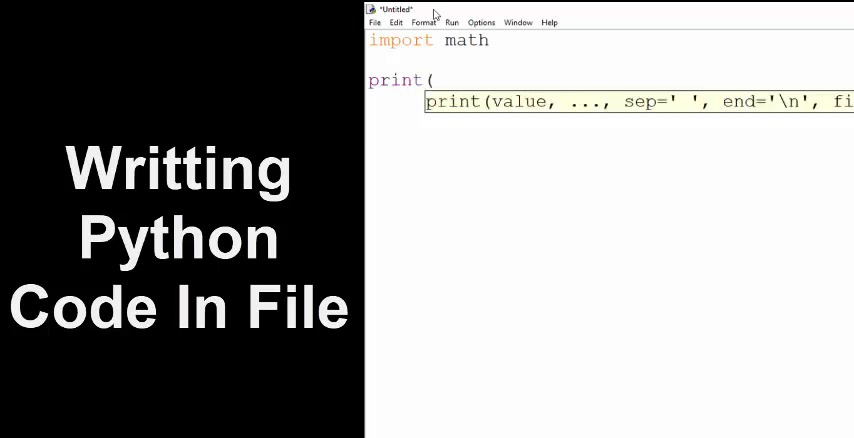
pyautogui.write('math.')
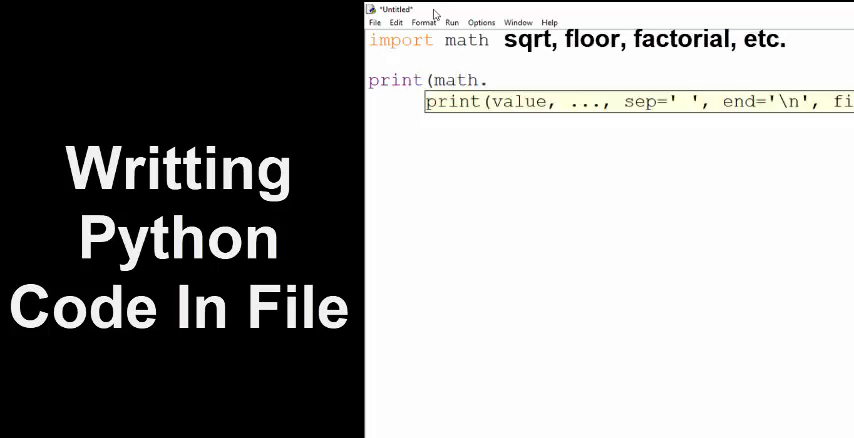
pyautogui.write('sqrt(5')
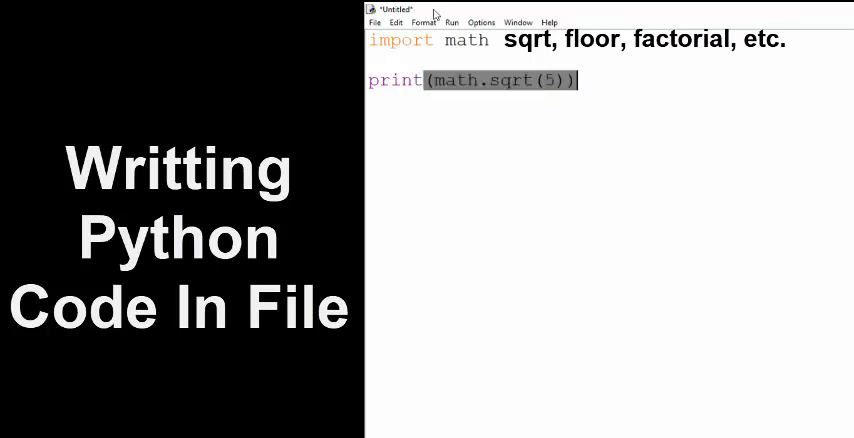
# Add print lines for math.factorial(5) and math.floor(3.6).
pyautogui.write('print(math.fac(5))')
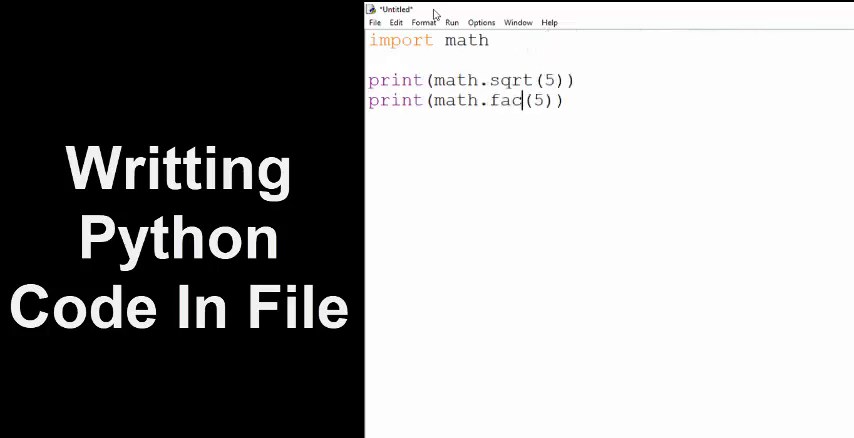
pyautogui.write('torial')
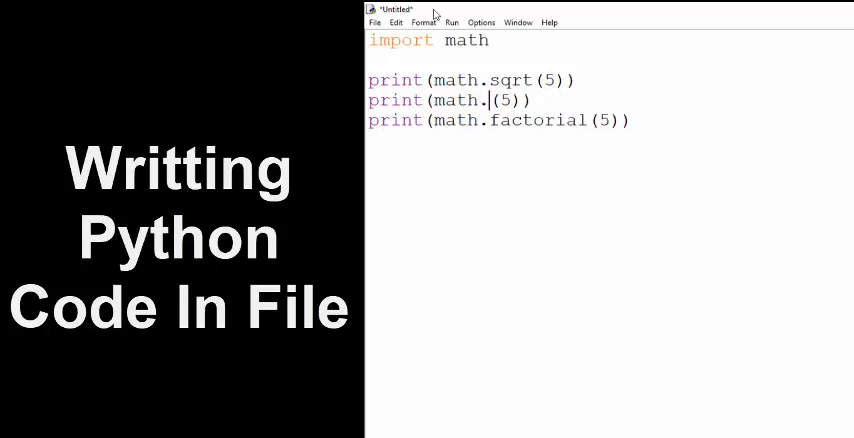
pyautogui.write('ce')
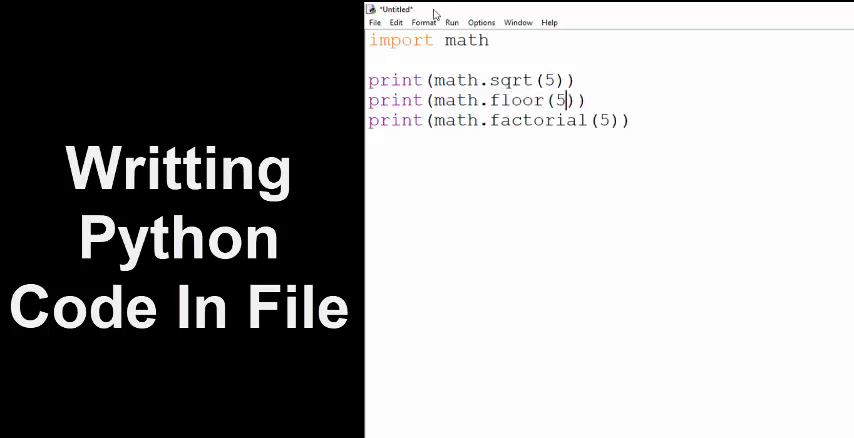
pyautogui.press('BackSpace')
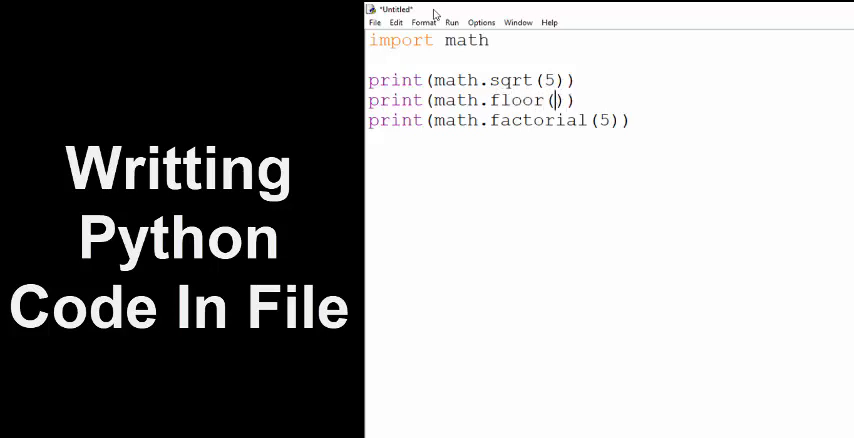
pyautogui.write('3.6')
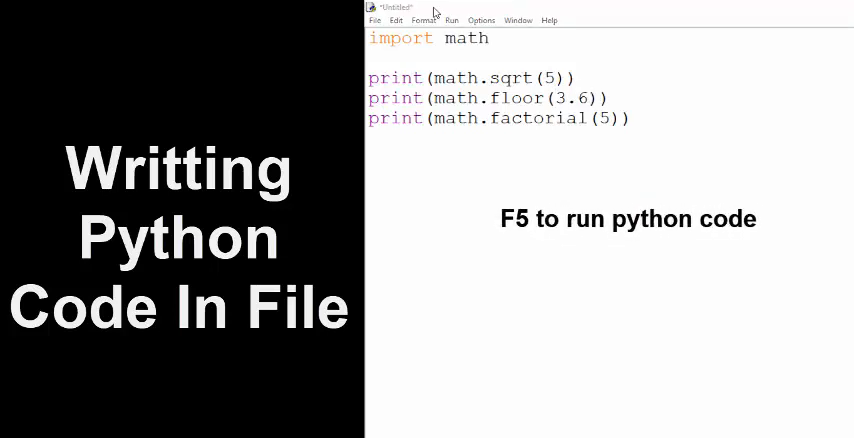
# Run the script, saving it first as prog1.py.
pyautogui.press('f5')
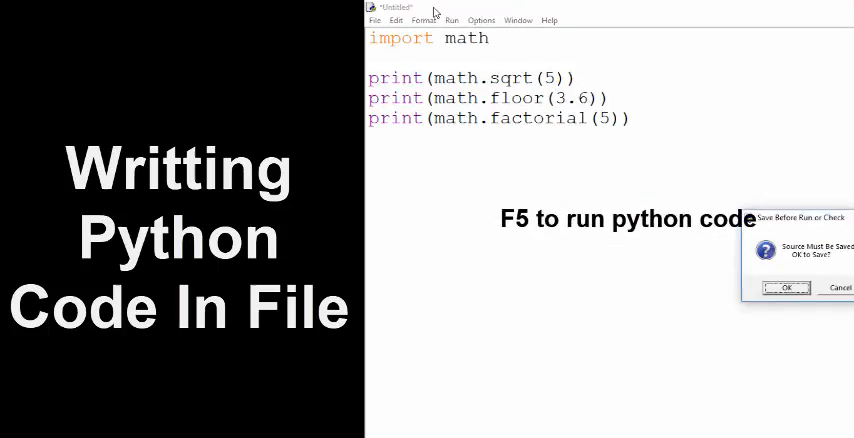
pyautogui.click(786, 288)
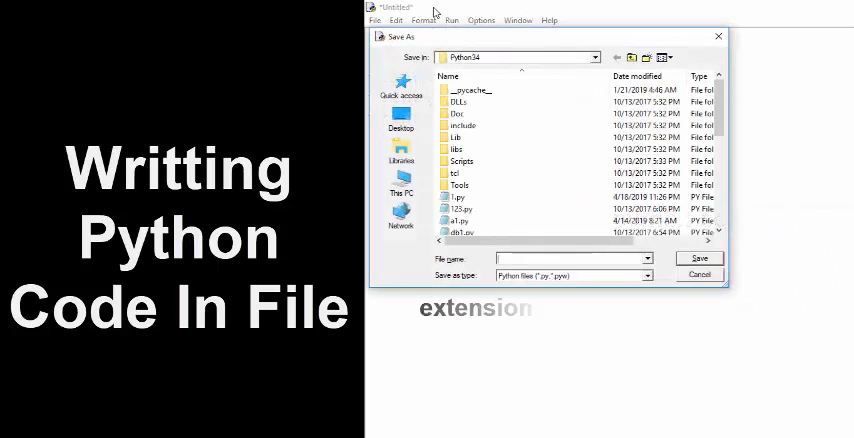
pyautogui.write('prog1.py')
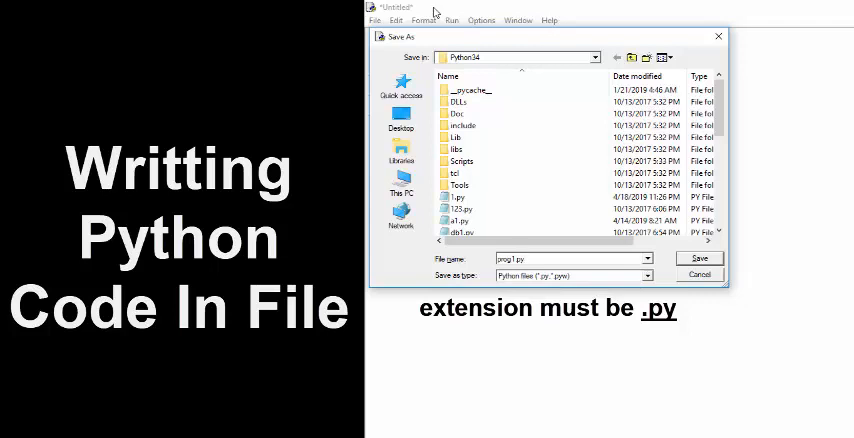
pyautogui.click(698, 258)
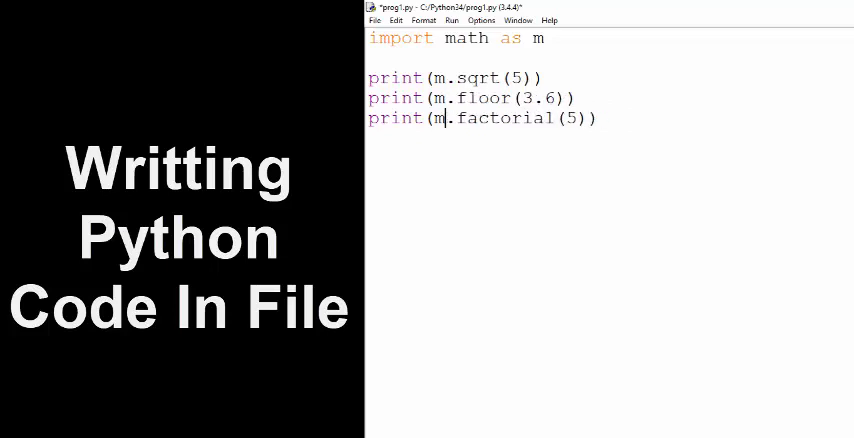
# Rewrite line 1 from 'import math as m' toward 'from math impor...'.
pyautogui.press('F5')
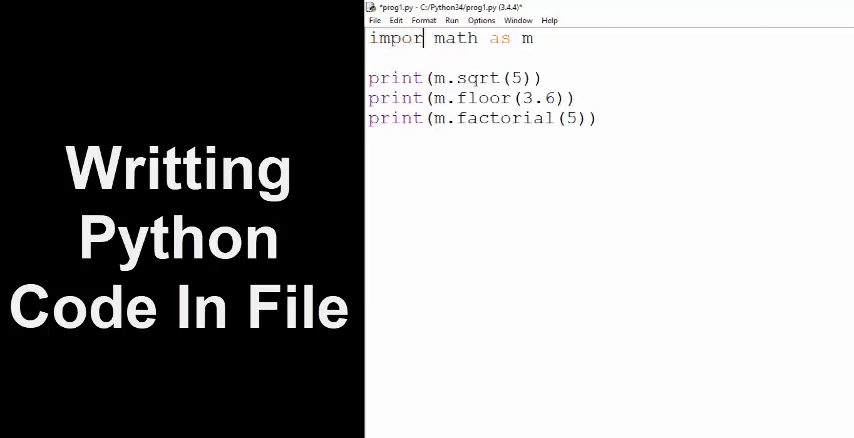
pyautogui.write('fr')
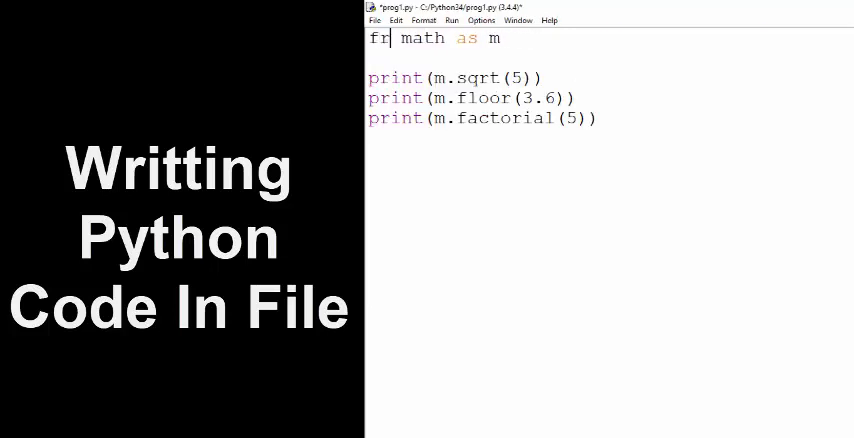
pyautogui.write('om')
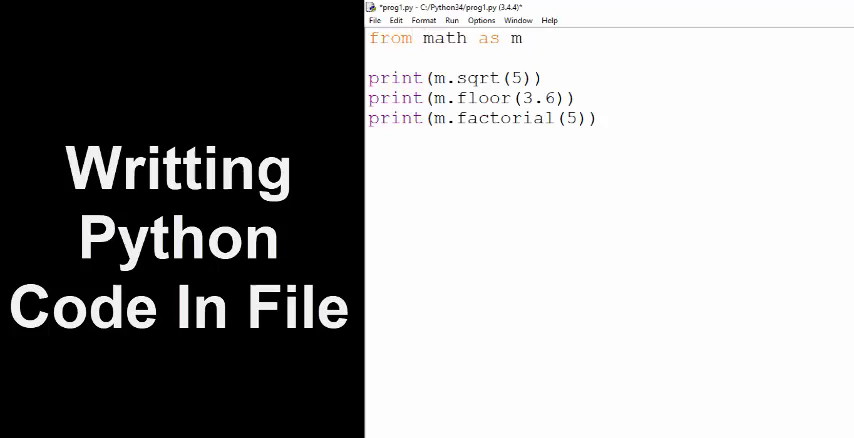
pyautogui.doubleClick(488, 38)
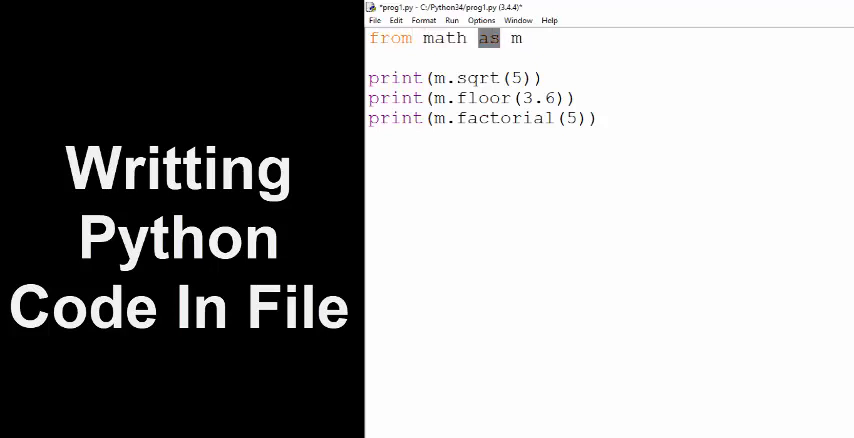
pyautogui.write('impor')
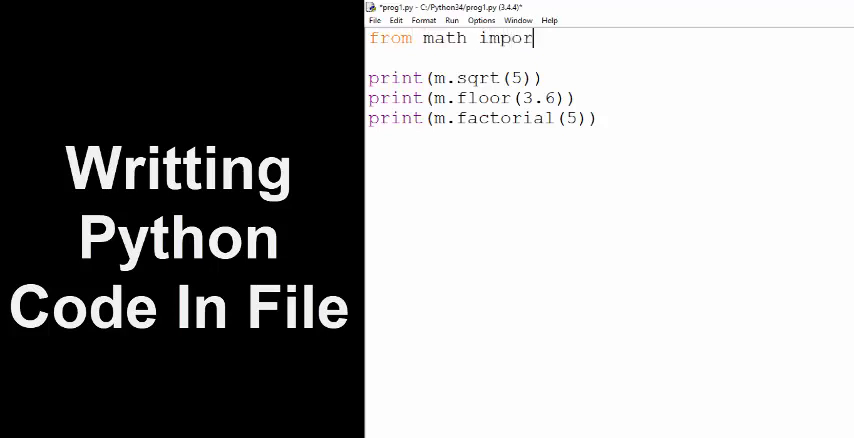
# Complete 'from math import *' and drop the m. prefix from the calls.
pyautogui.write('t')
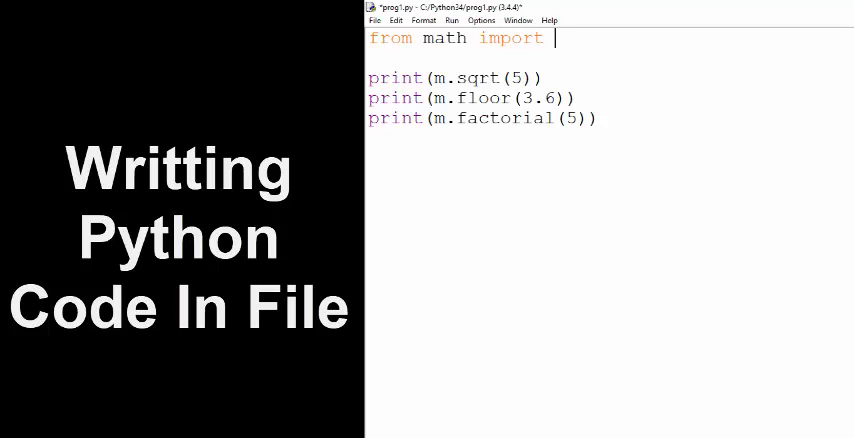
pyautogui.write('*')
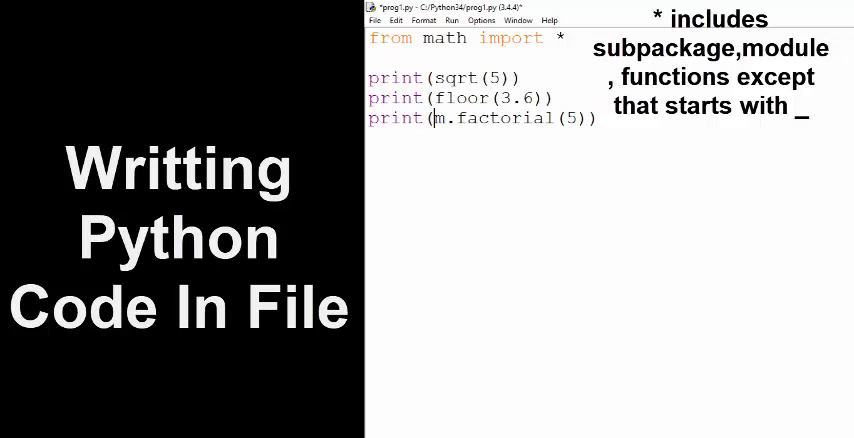
pyautogui.press('BackSpace')
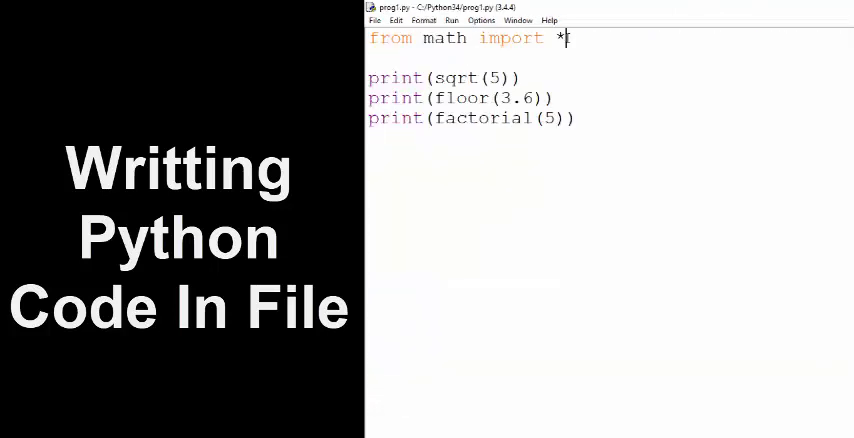
# Replace the * with named imports 'sqrt,factorial,' on line 1.
pyautogui.write('sb')
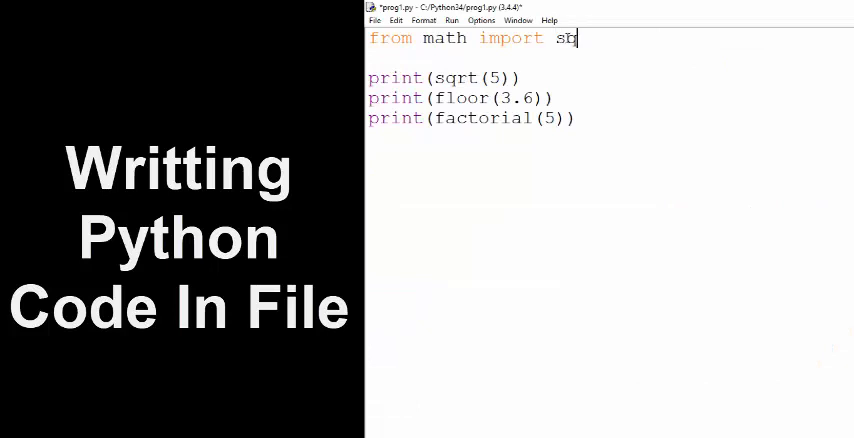
pyautogui.write('rt')
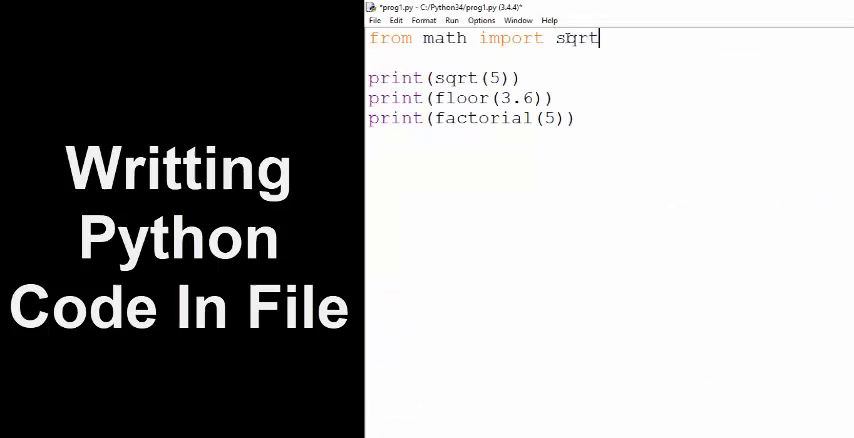
pyautogui.write(',')
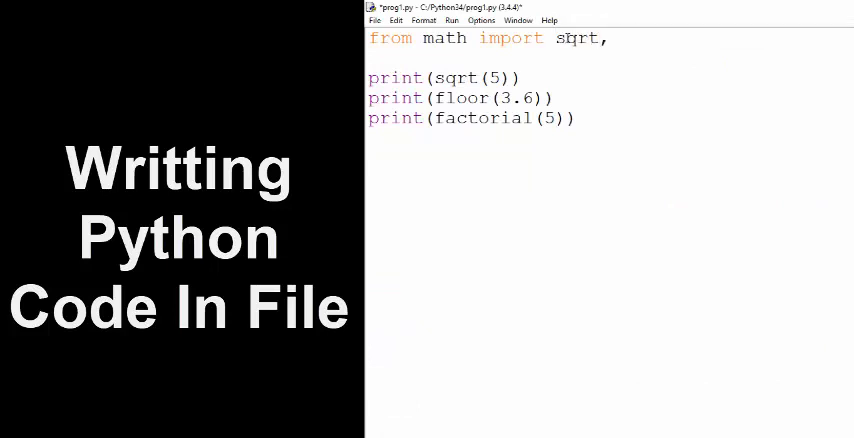
pyautogui.write('factor')
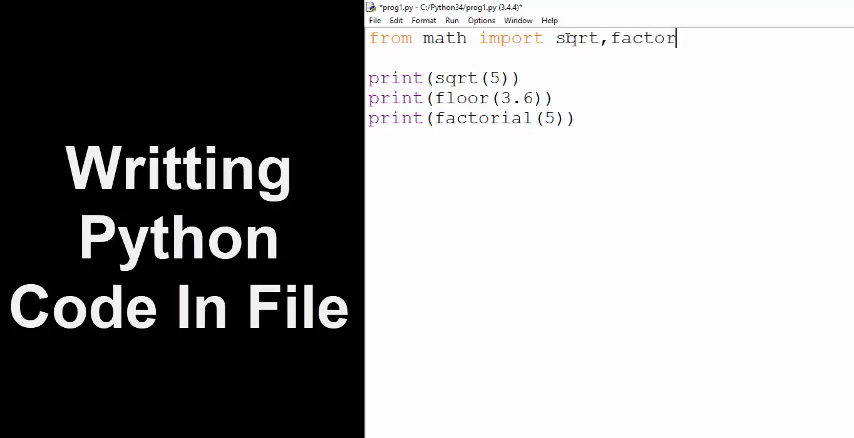
pyautogui.write('ial')
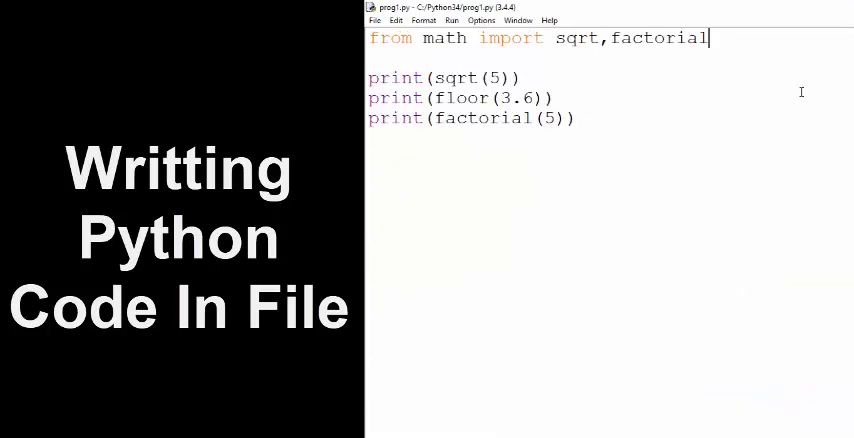
pyautogui.write(',')
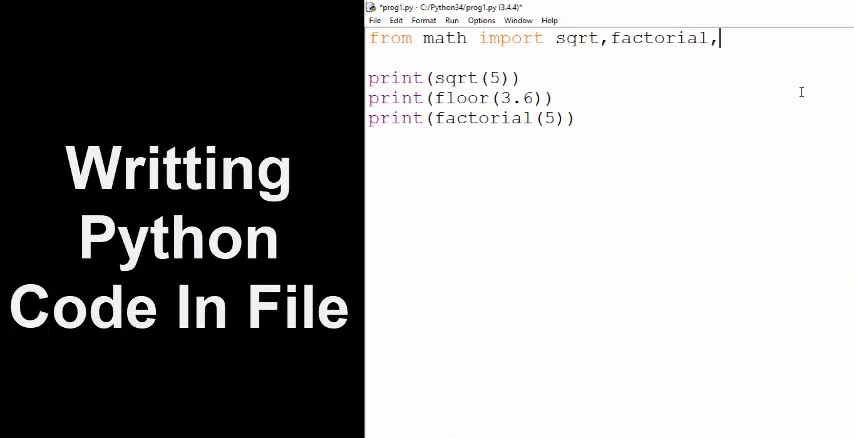